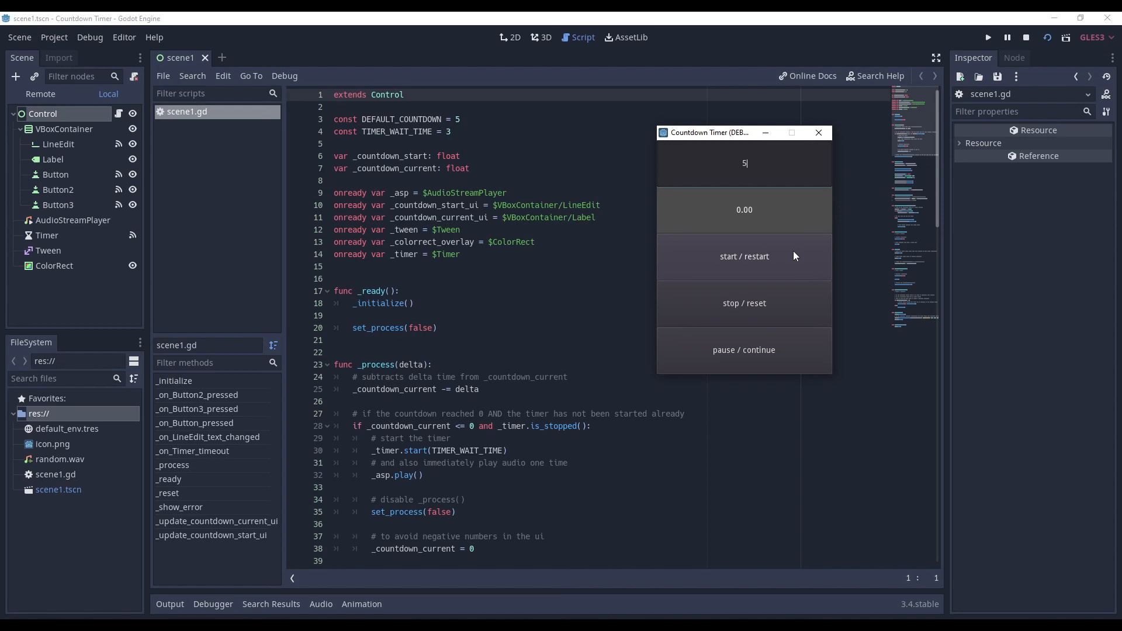
- Start the countdown in the finished timer app demo
click(743, 256)
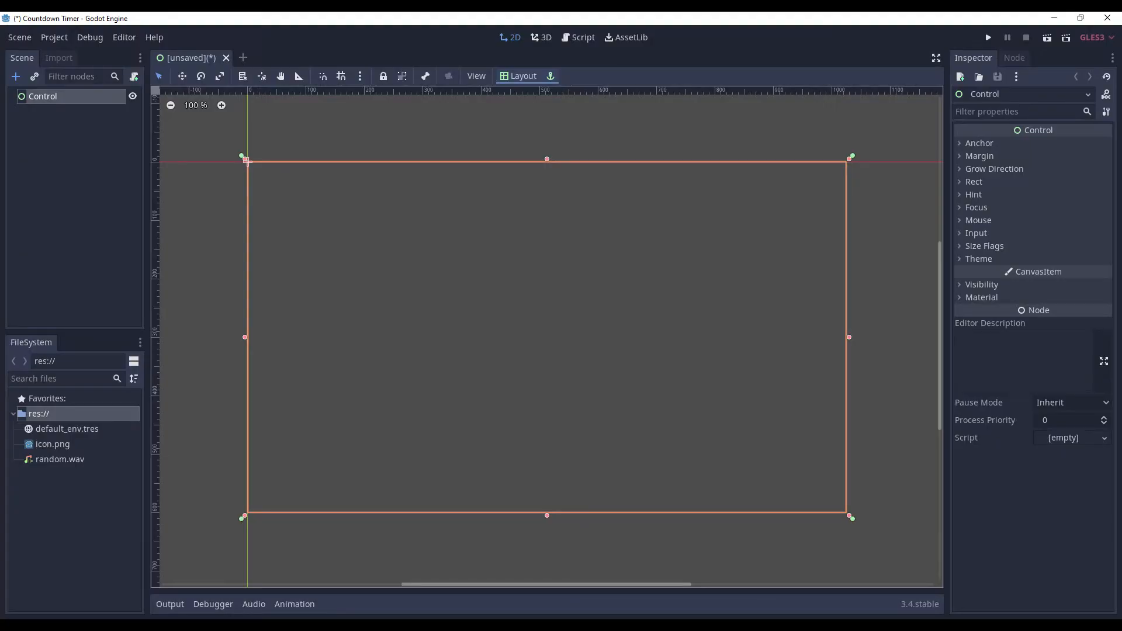
- Add the VBoxContainer, controls, Timer, Tween and ColorRect nodes, and save as scene1.tscn
click(522, 76)
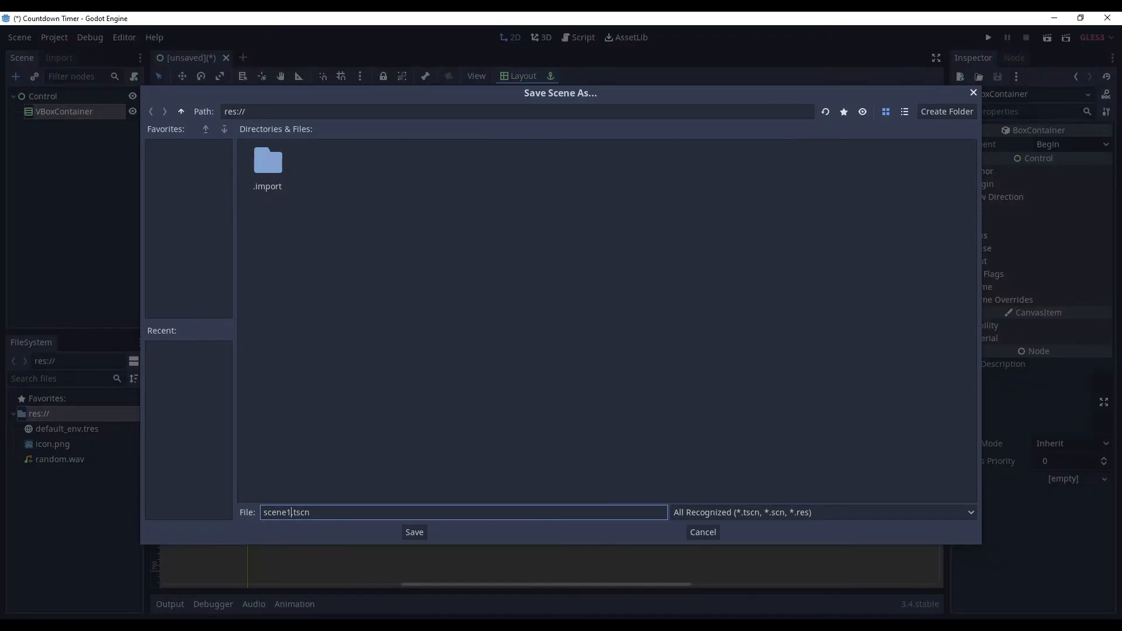
click(414, 532)
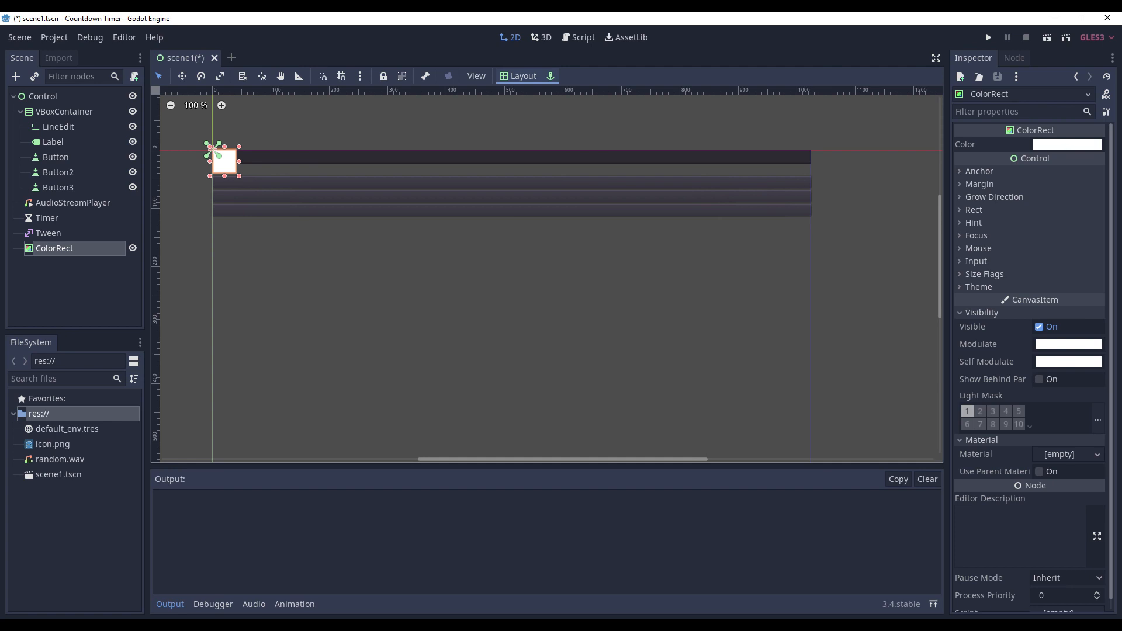
- Apply the Full Rect layout preset to the ColorRect overlay
click(533, 76)
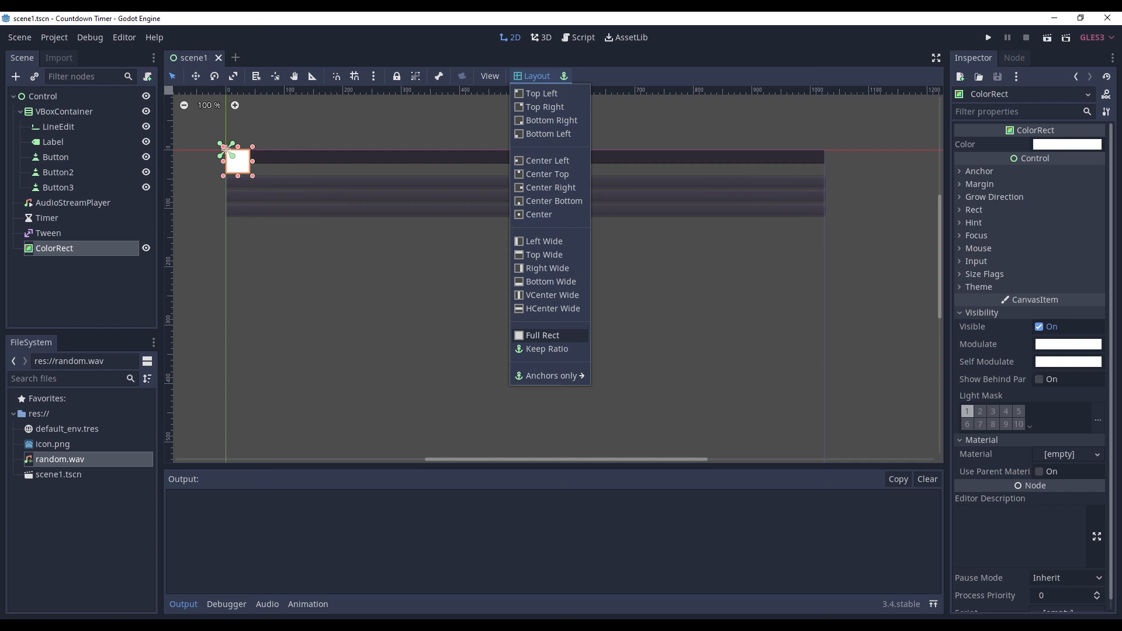
click(542, 335)
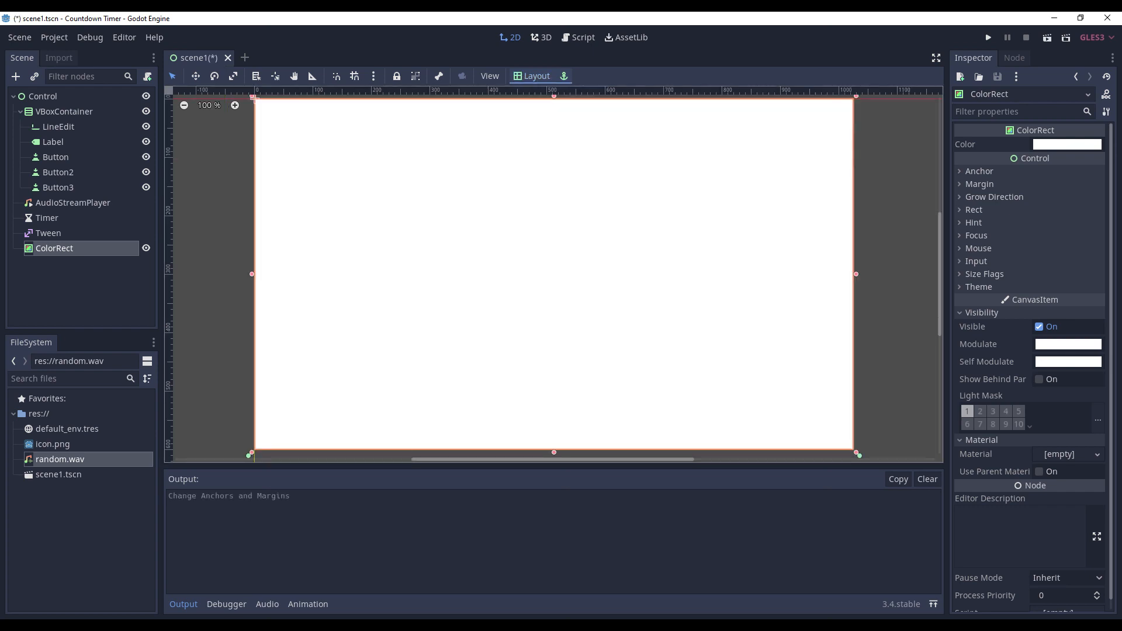
click(1067, 144)
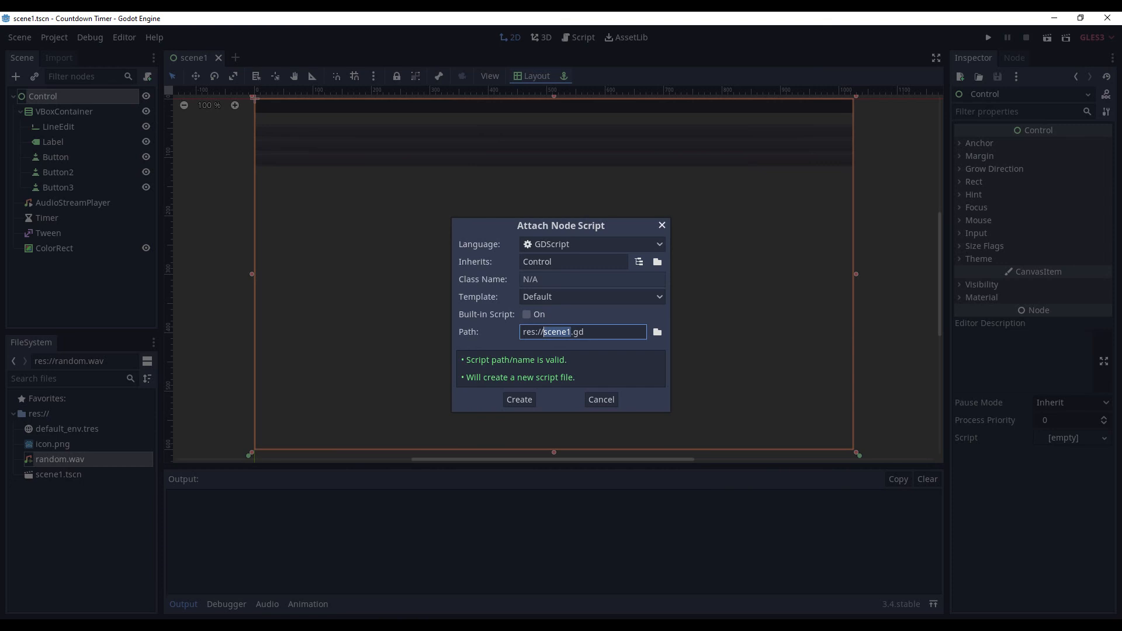
- Create res://scene1.gd on the Control root, with _ready calling _asp.play()
click(518, 399)
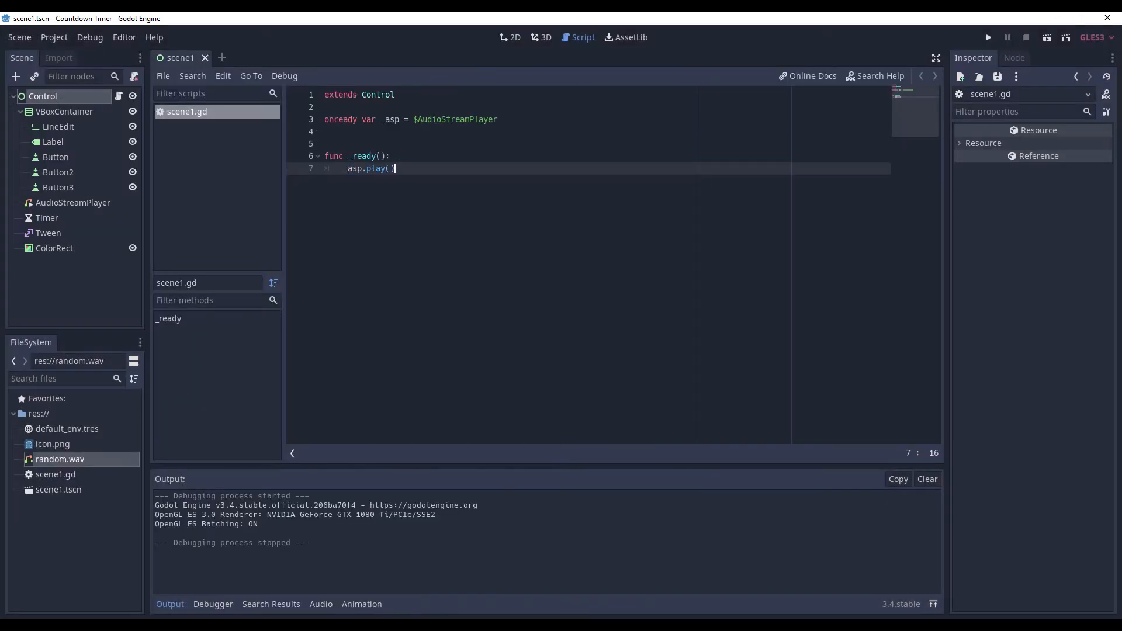
click(988, 38)
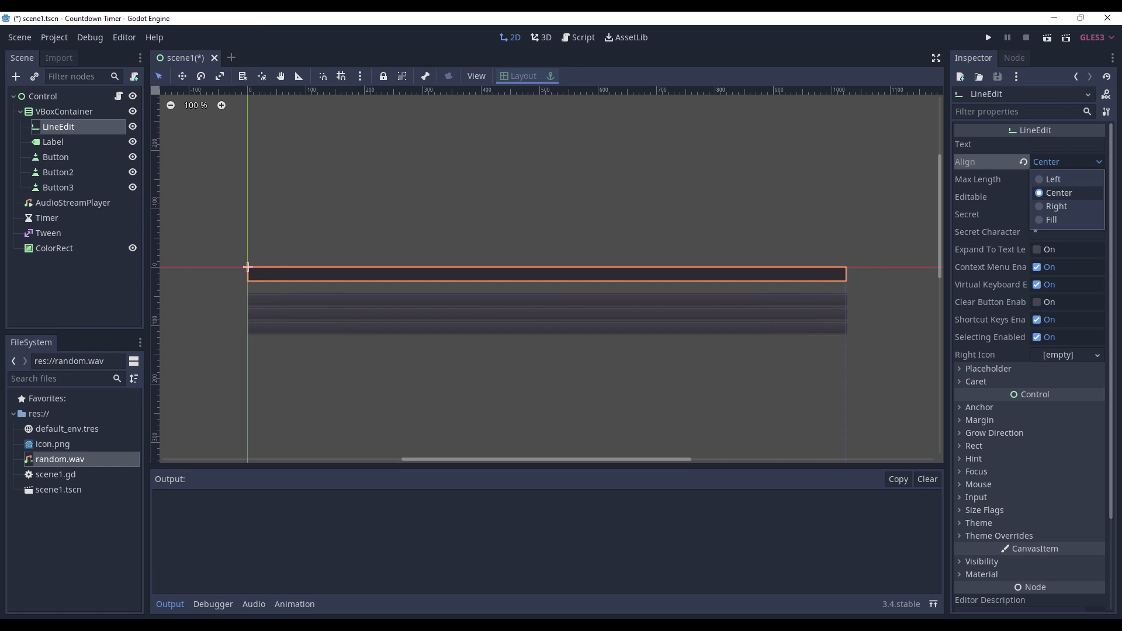
- Set the LineEdit Align property to Center and adjust the remaining layout properties
click(52, 141)
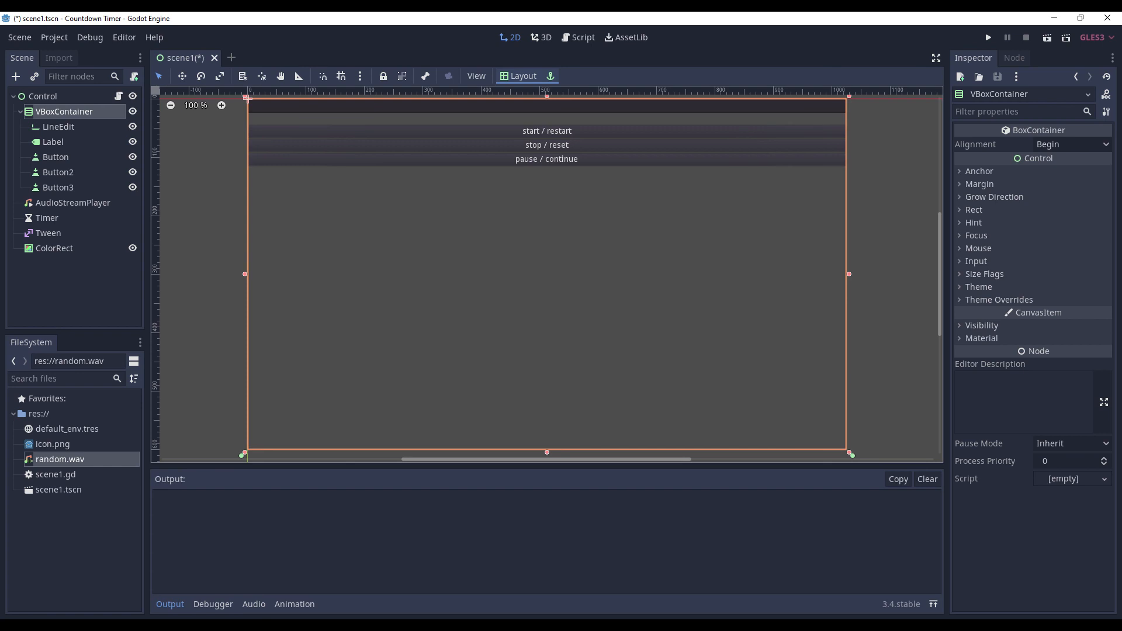
click(582, 37)
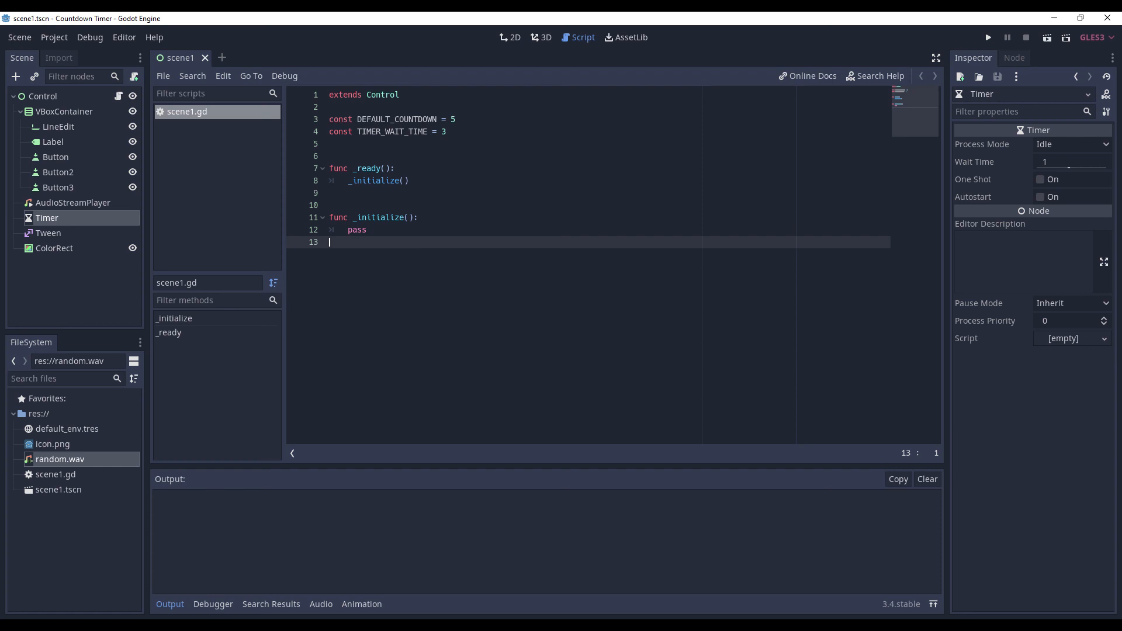
- Declare the onready _asp AudioStreamPlayer reference and run the scene to test initialization
text(onready var _asp = $AudioStreamPlayer)
text(_countdown_start.select_all())
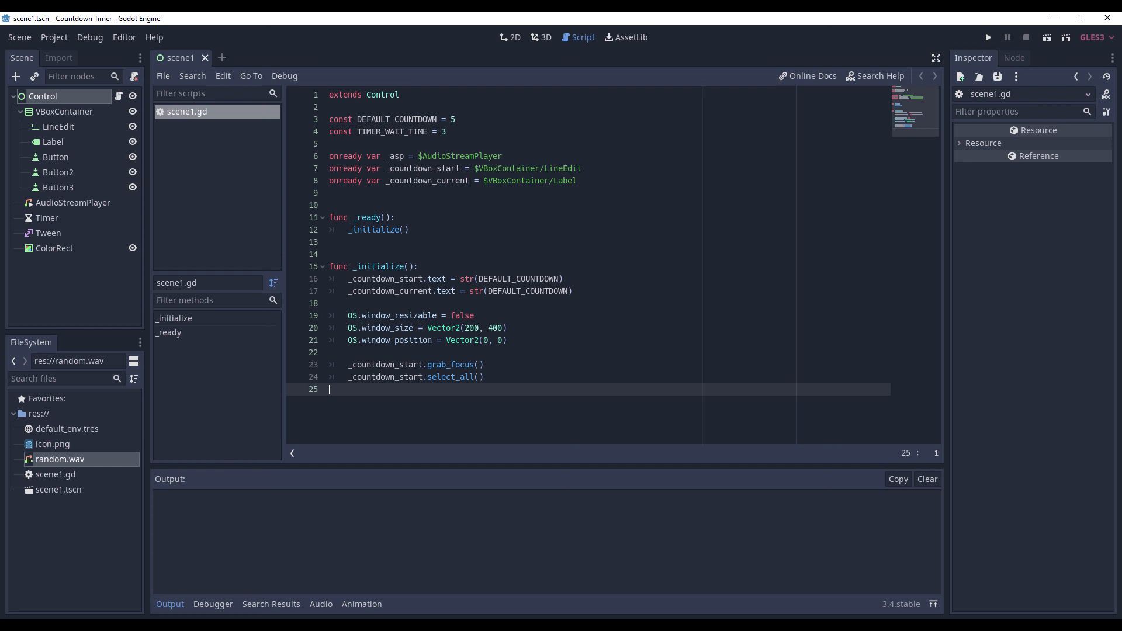
click(988, 36)
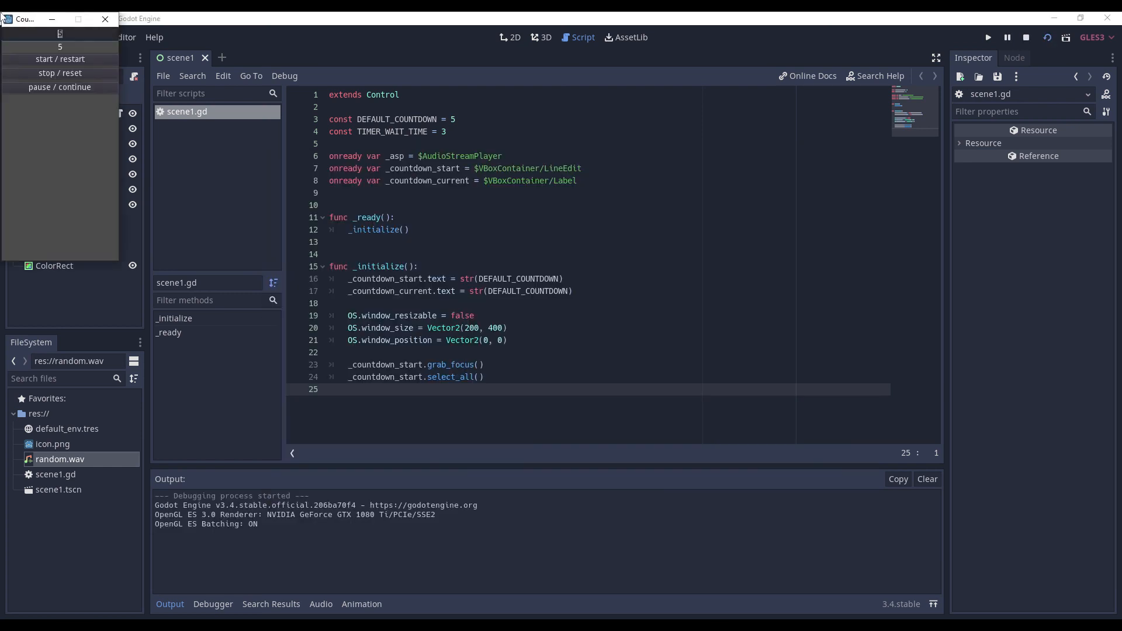
text(123)
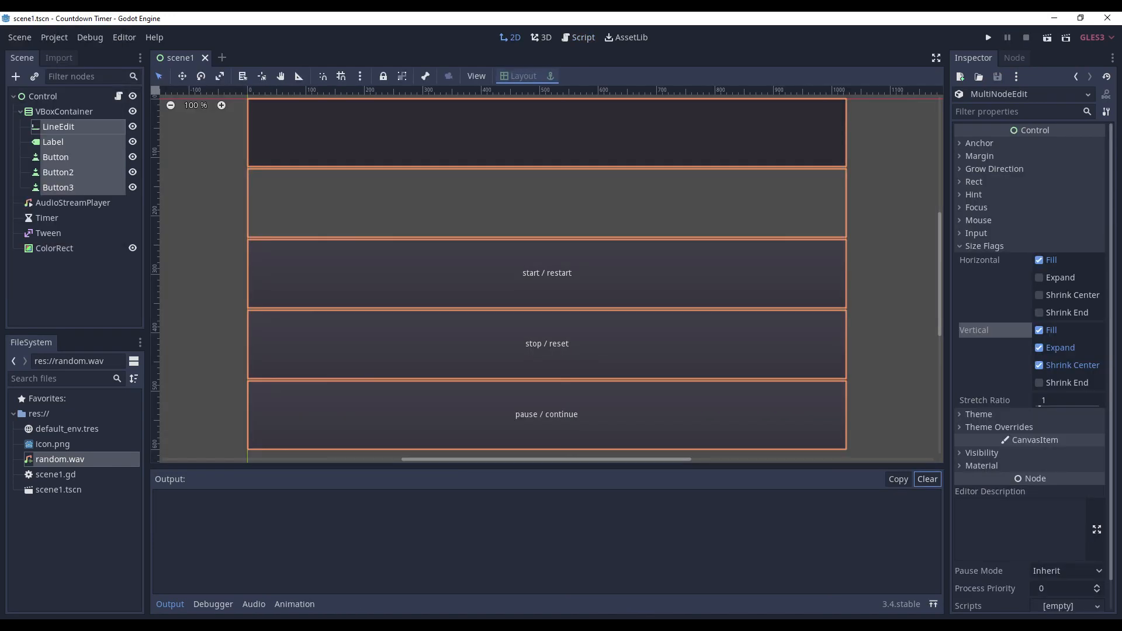
- Test-run the expanded, gapless layout, then set the three buttons' Focus Mode to None
click(1039, 277)
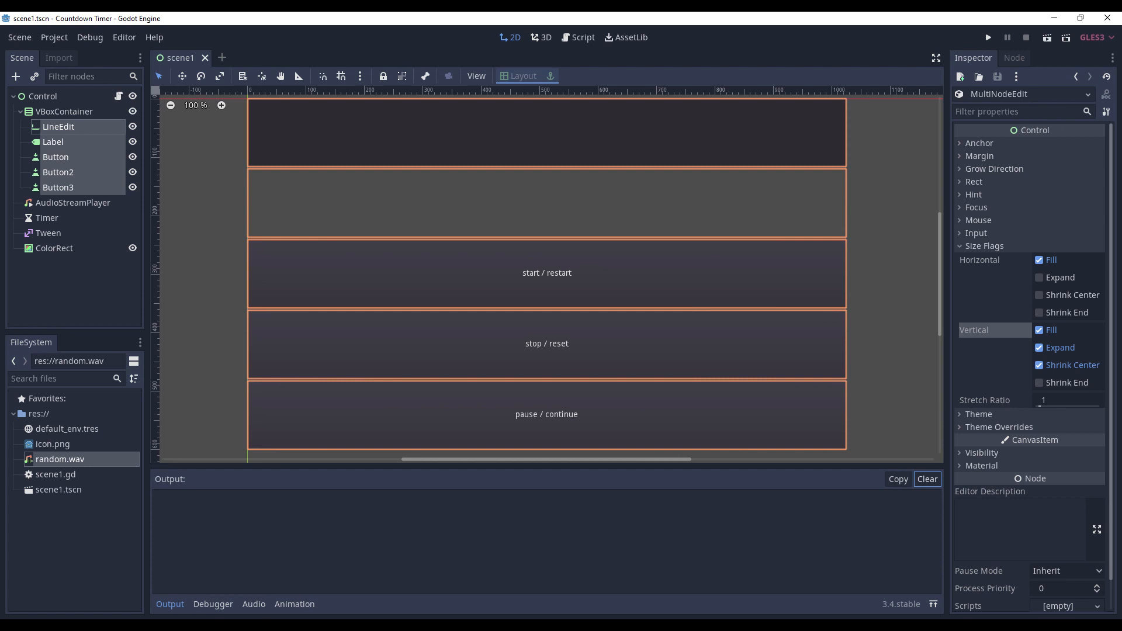
click(988, 36)
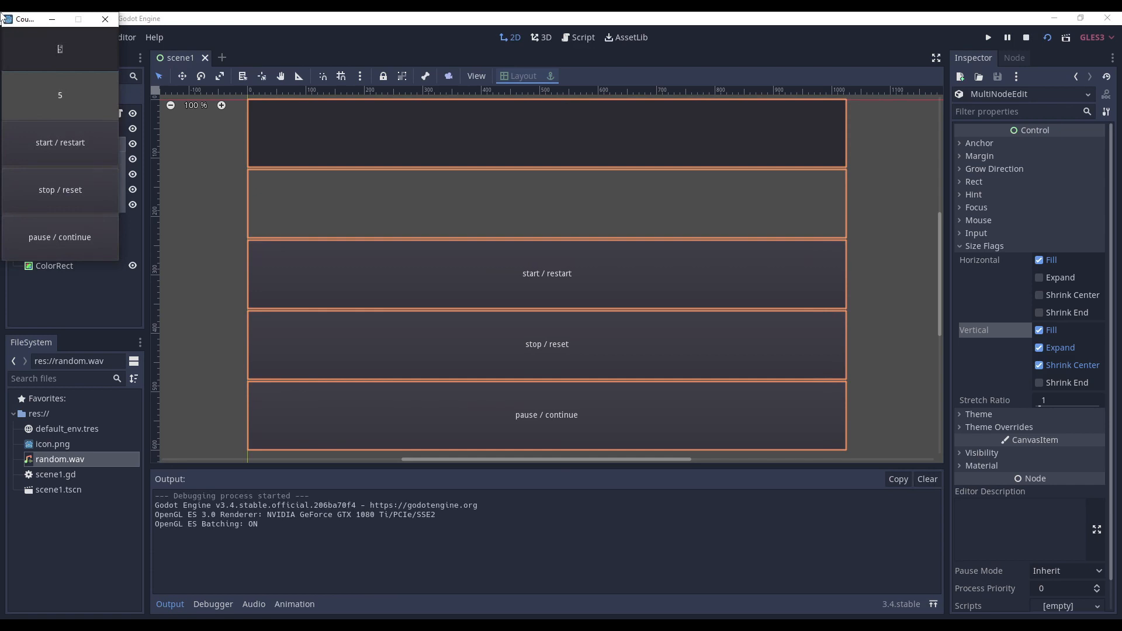
text(123)
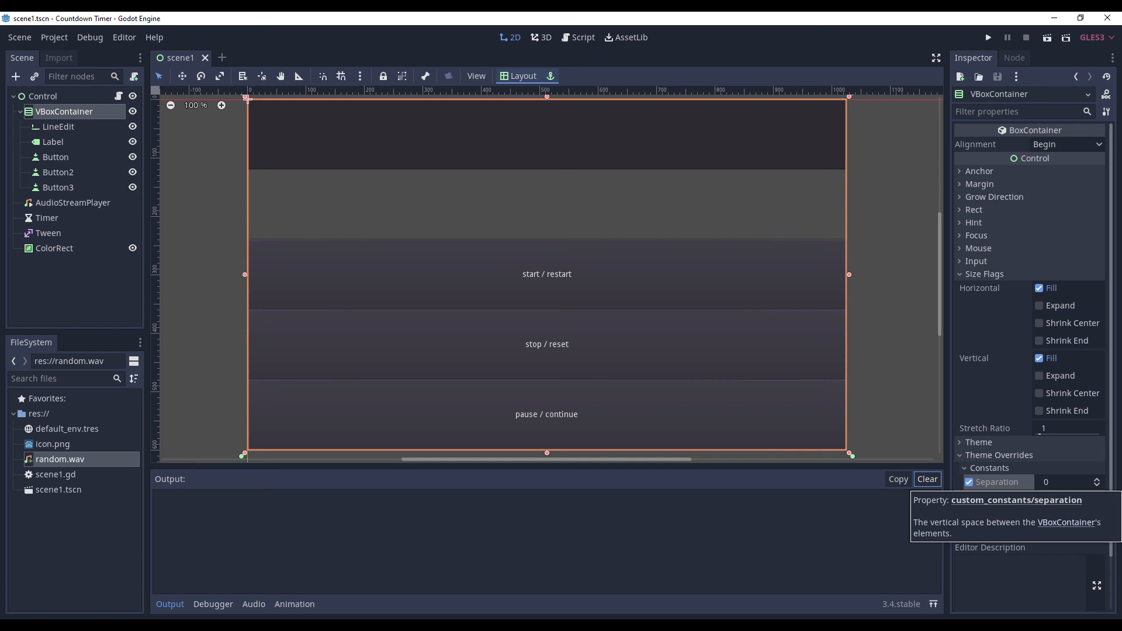
click(988, 38)
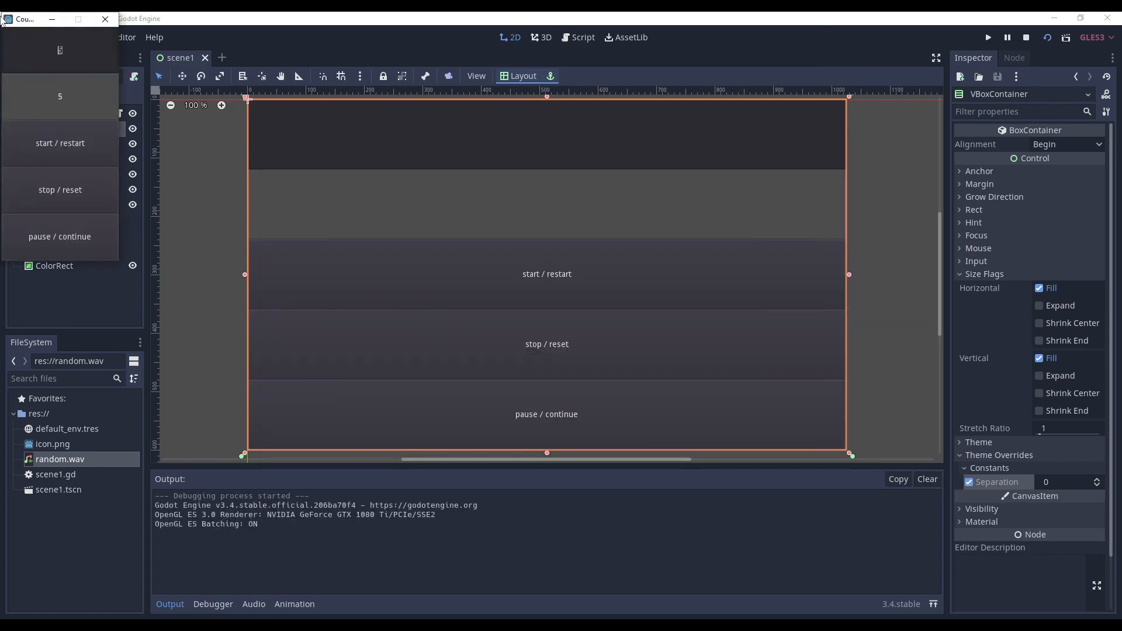
text(123)
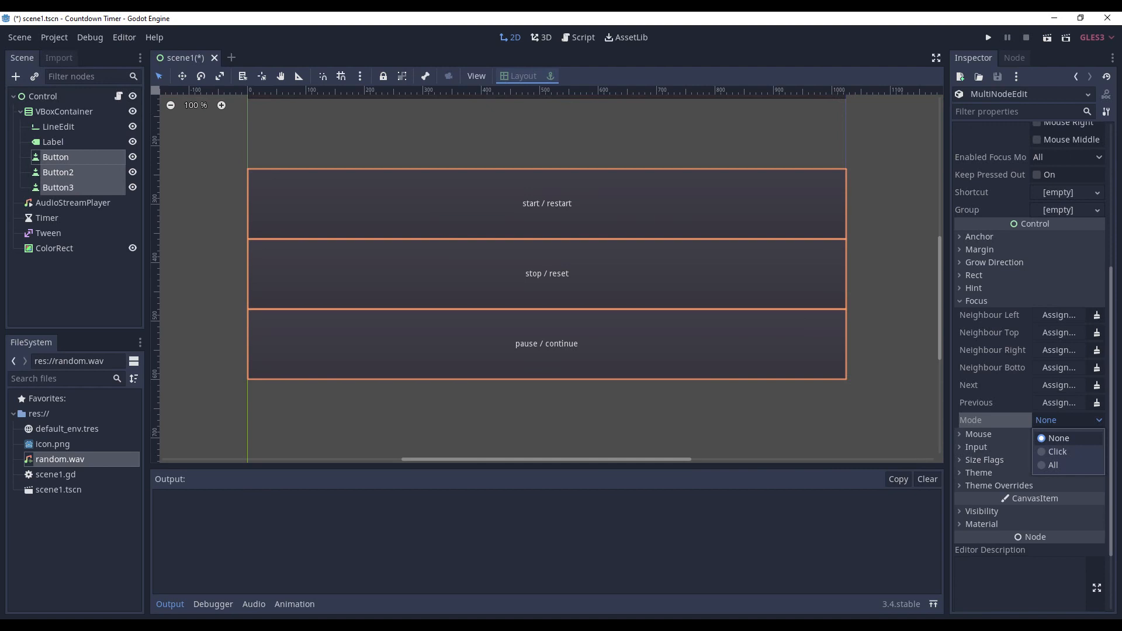
click(583, 38)
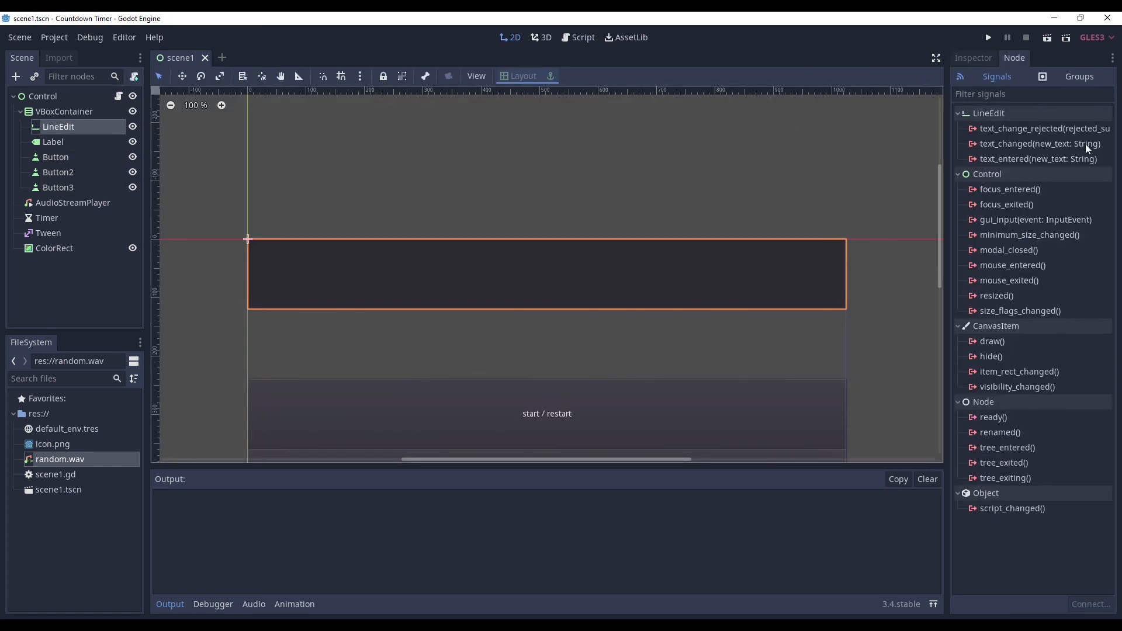
- Connect LineEdit text_changed and the pressed signals of Button, Button2 and Button3 to scene1.gd
double_click(1038, 143)
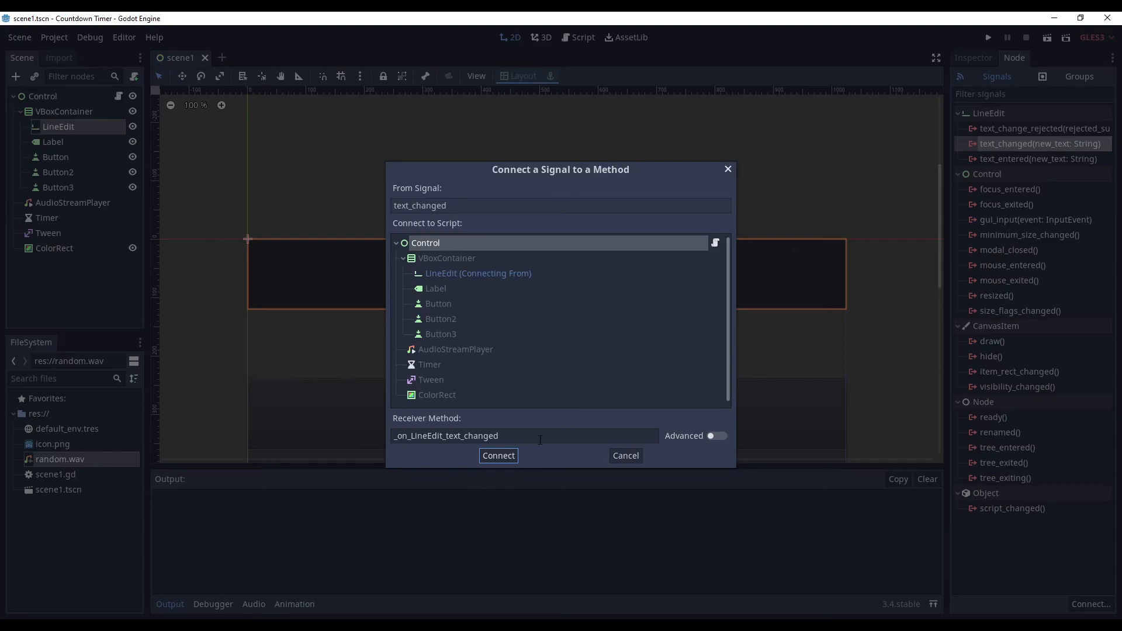
click(498, 456)
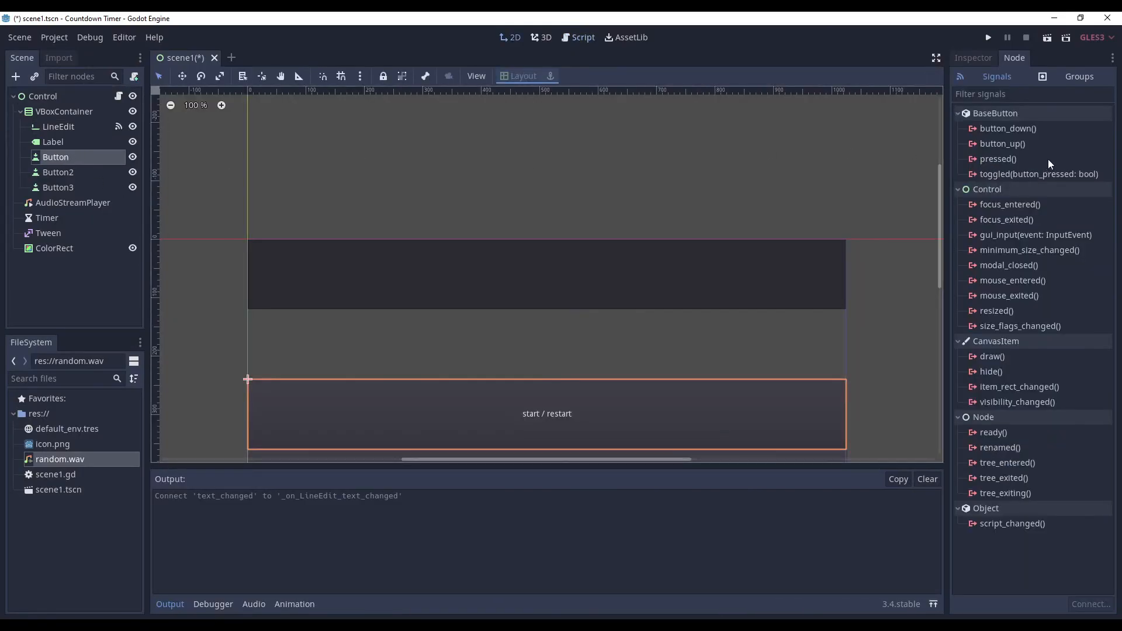
double_click(997, 159)
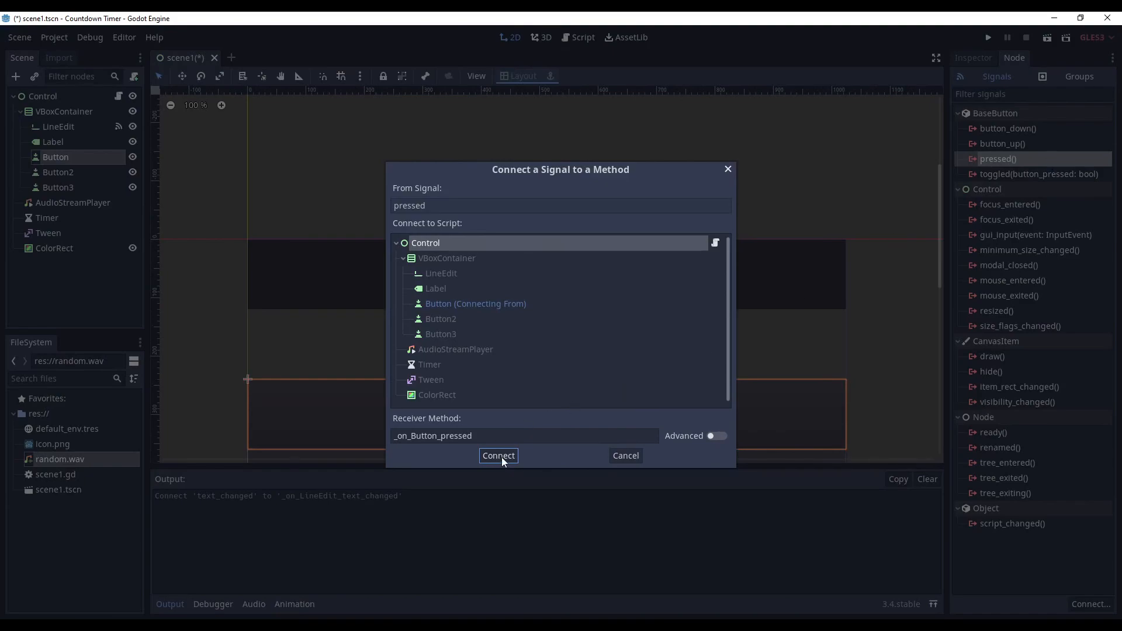
click(498, 455)
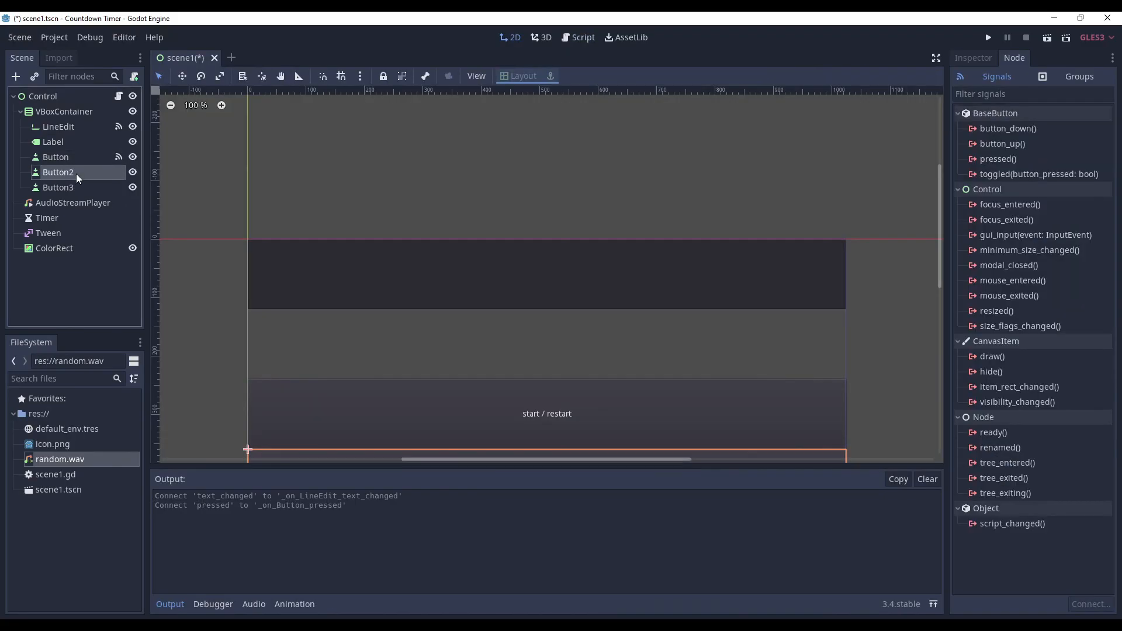
double_click(997, 159)
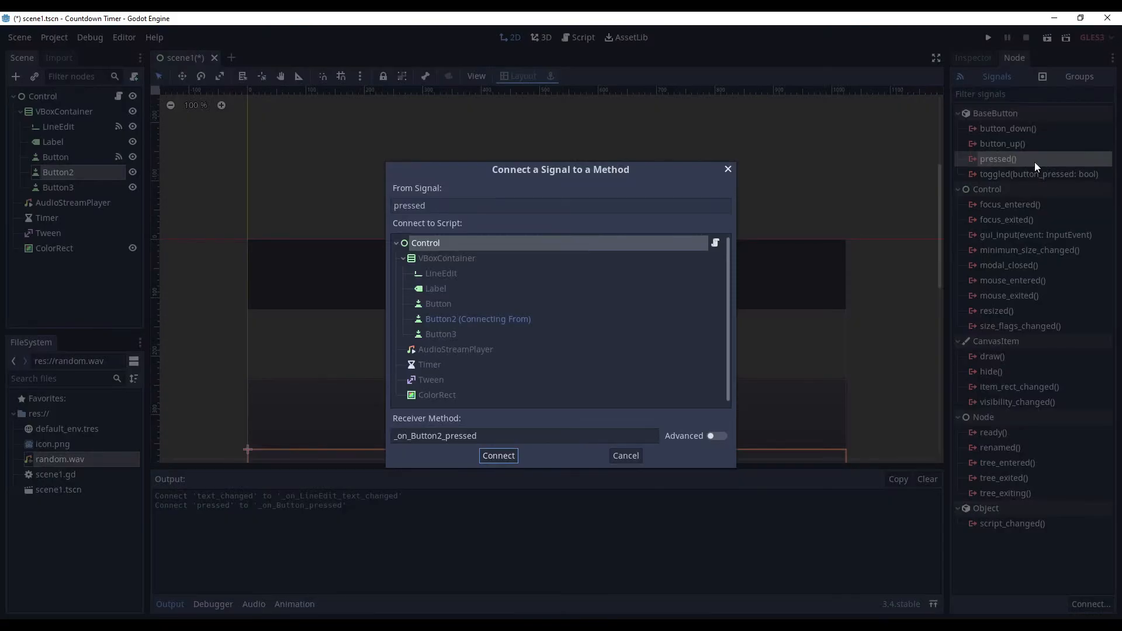
click(498, 455)
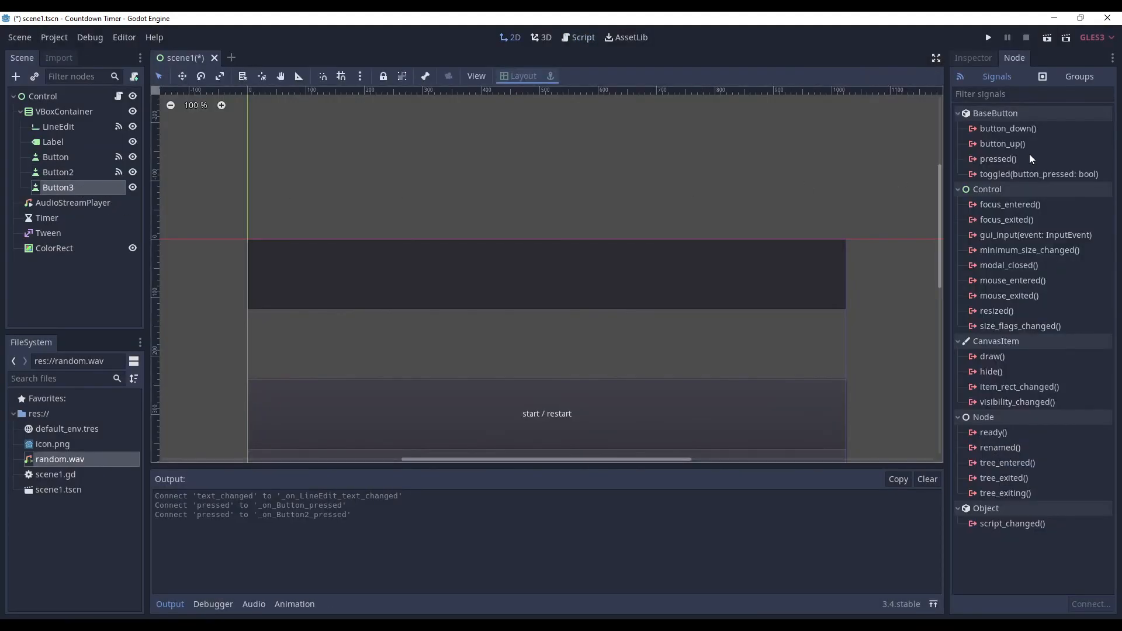
double_click(998, 159)
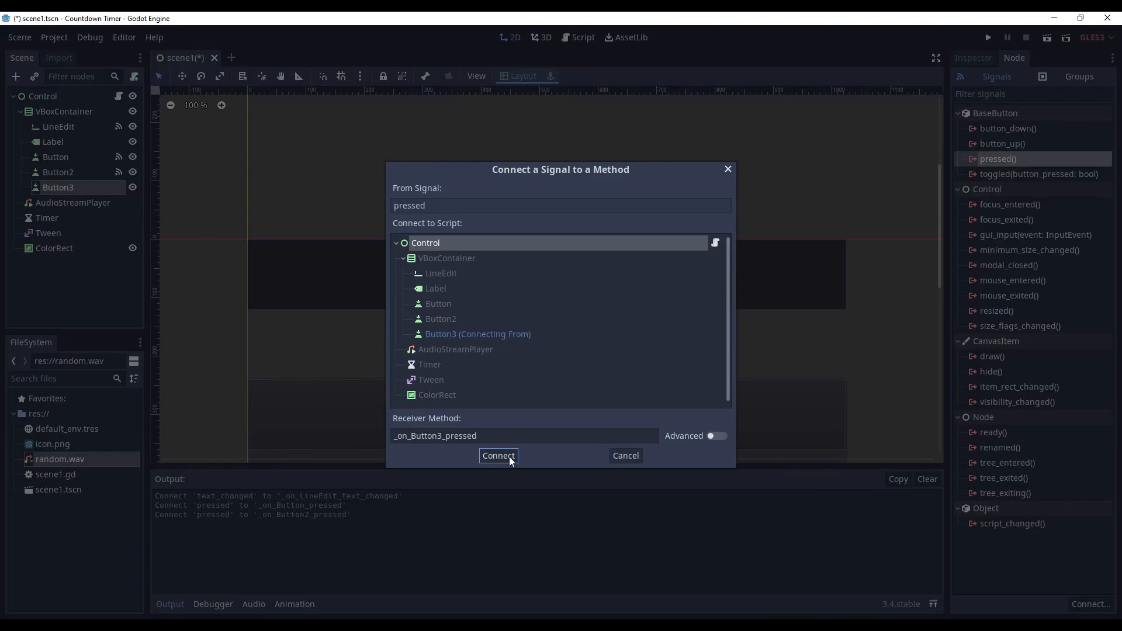
click(498, 455)
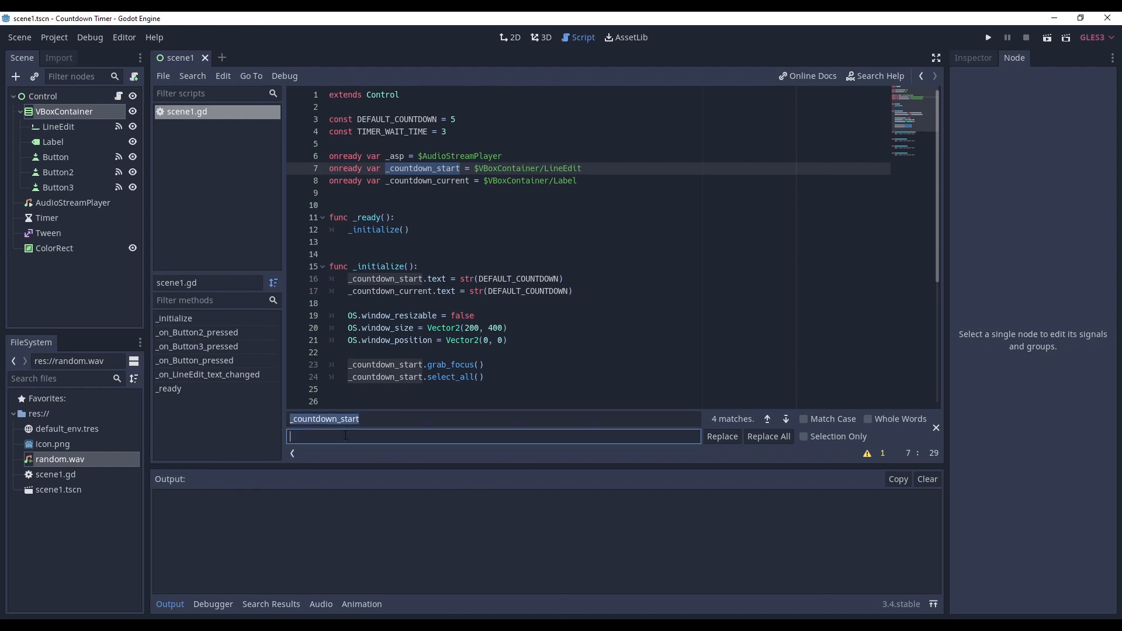
- Replace All to rename _countdown_start and _countdown_current with the _ui suffix
text(_countdown_start_ui)
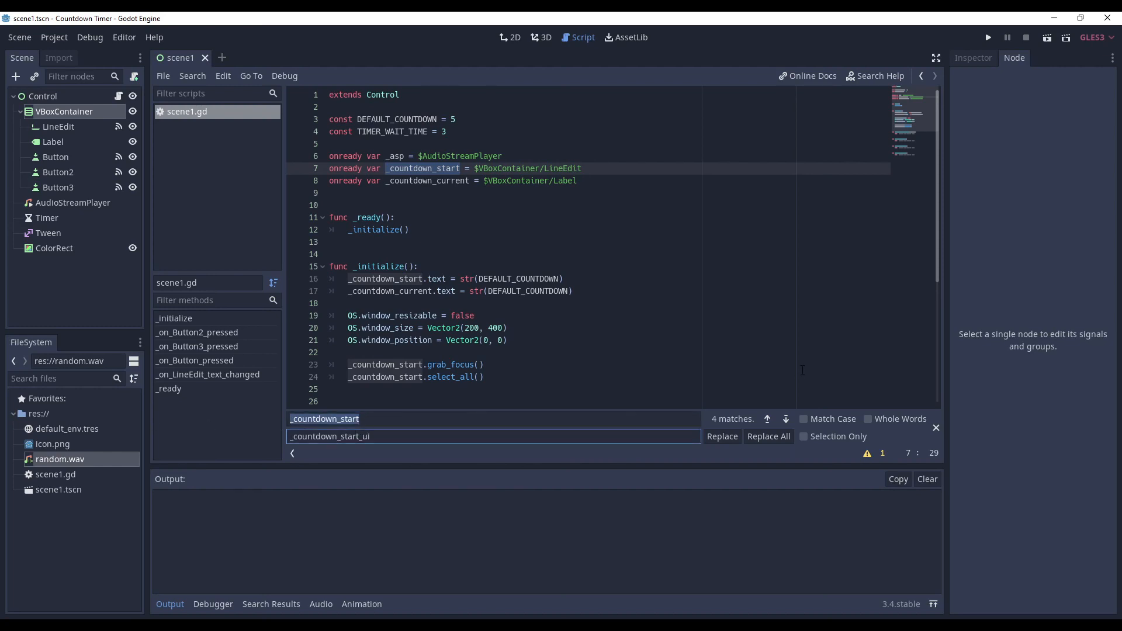
click(768, 436)
text(curren)
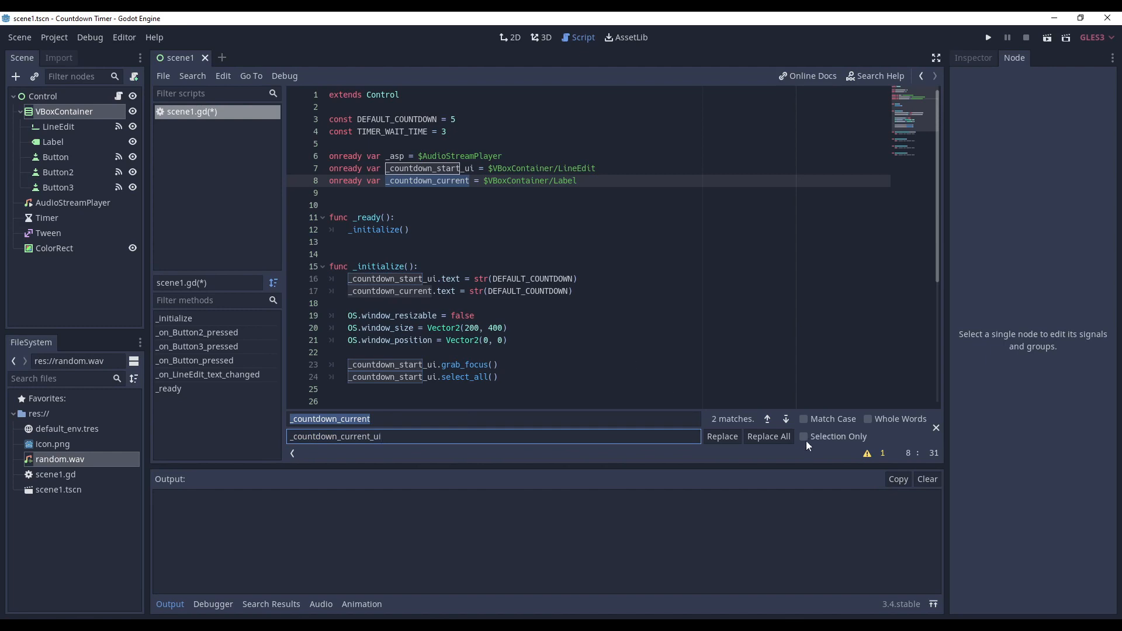
click(767, 436)
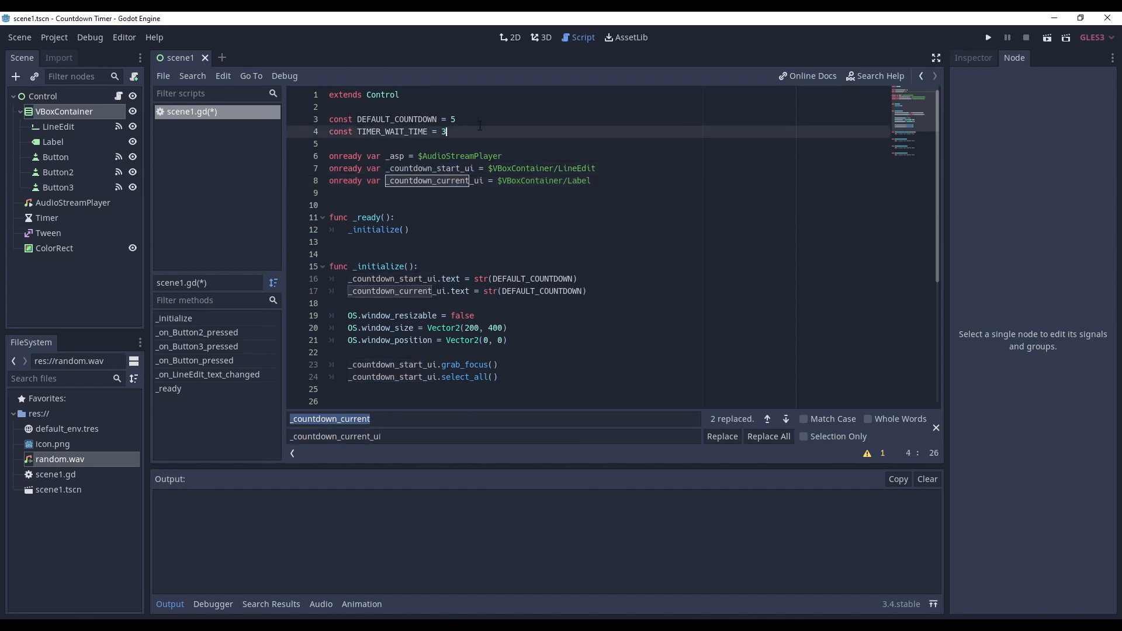
- Declare float variables _countdown_start and _countdown_current in scene1.gd
text(var _countdown_start_ui)
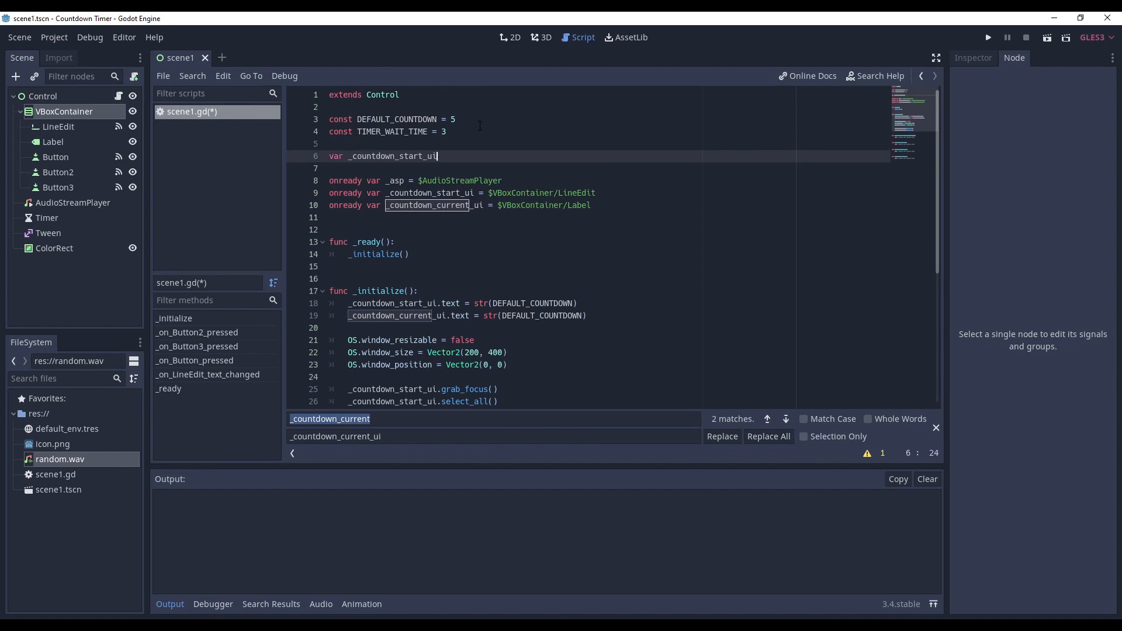
text(: float)
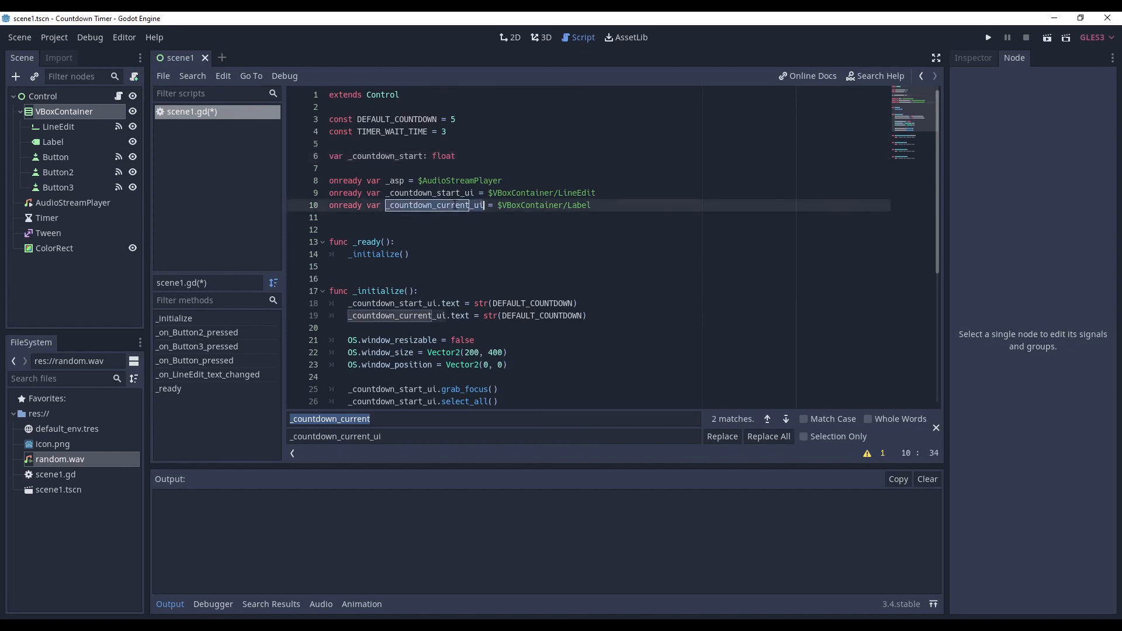
text(var)
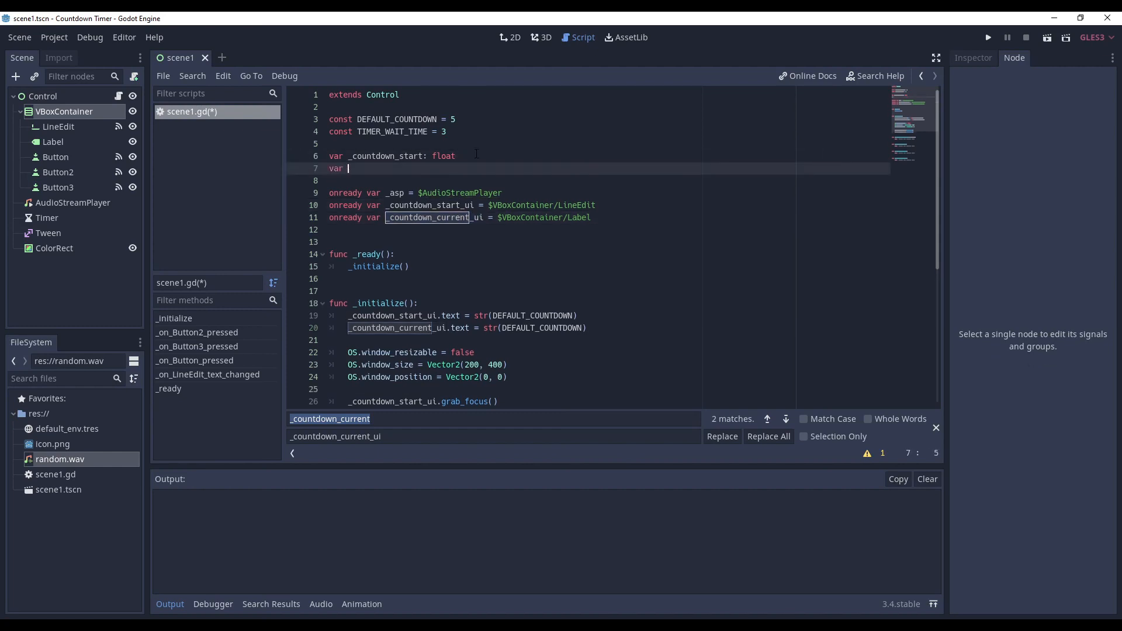
text(_countdown_current:)
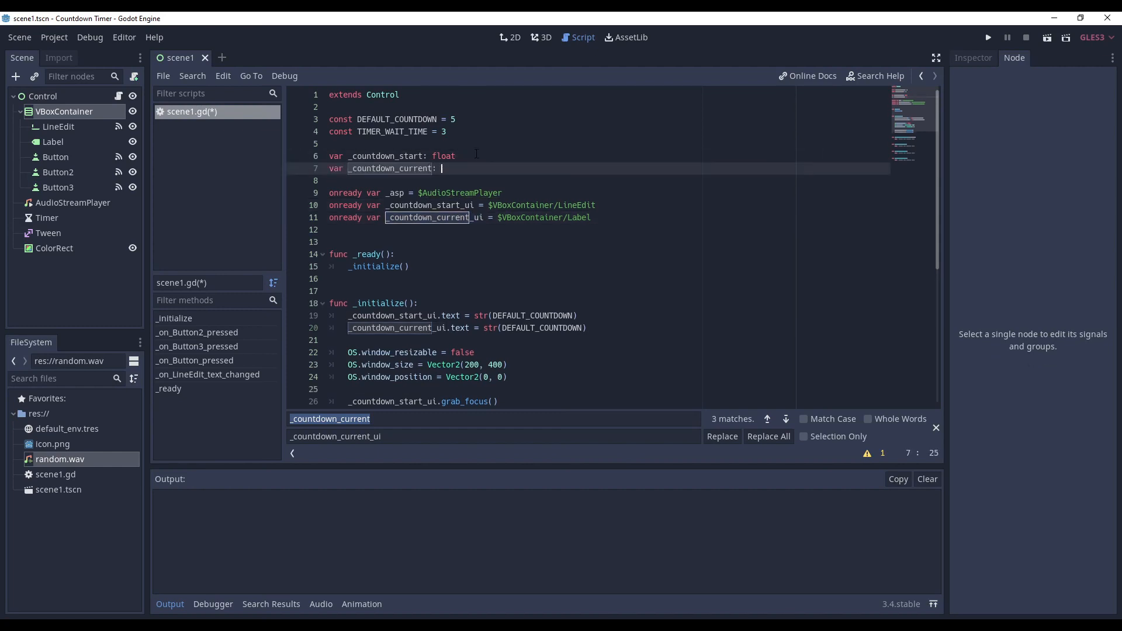
text(float)
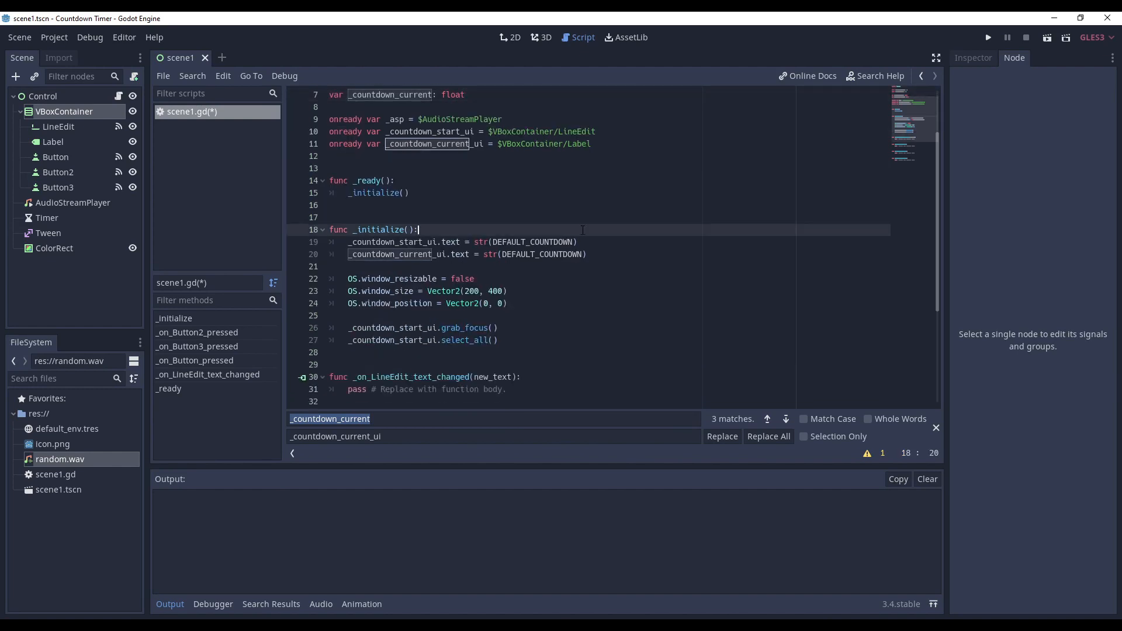
- Add _update_countdown_start_ui and _update_countdown_current_ui calls to _initialize
text(_)
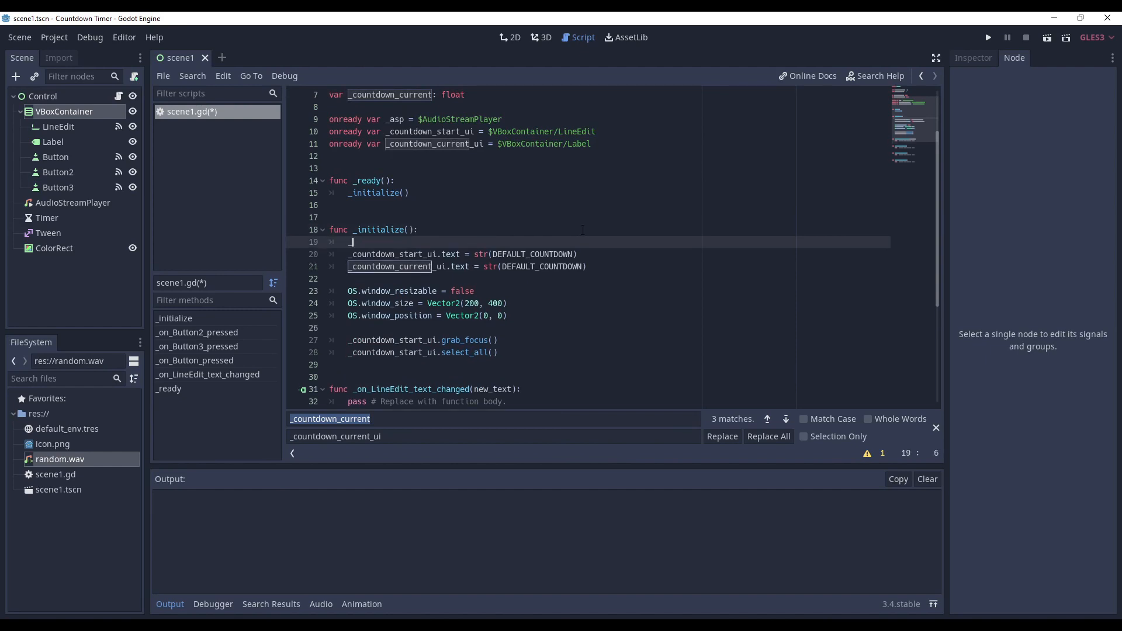
text(update)
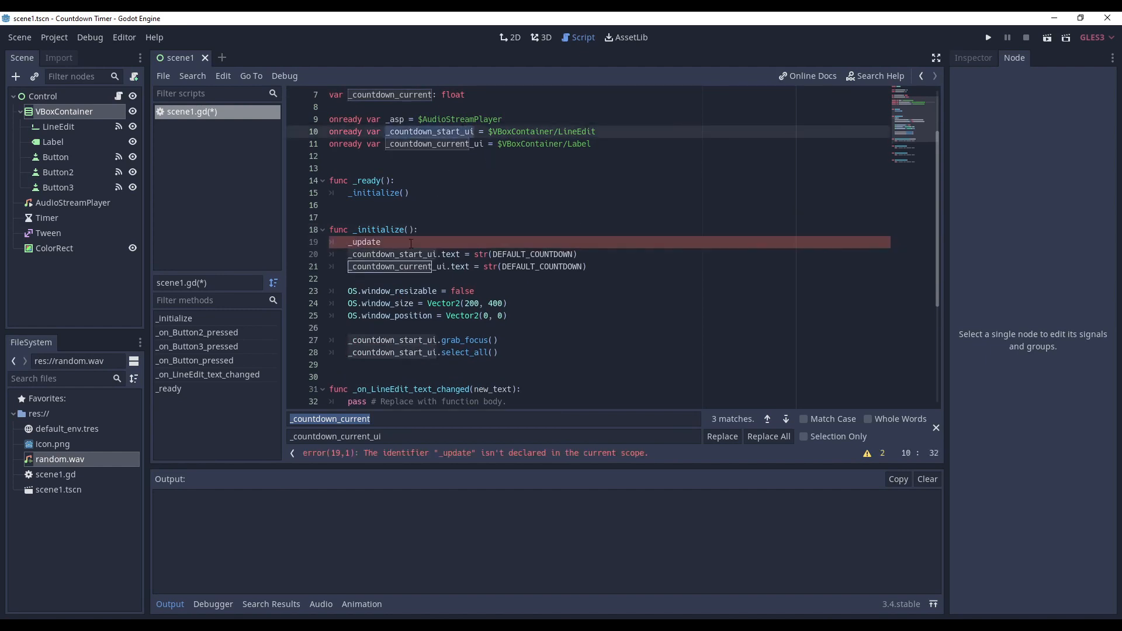
text(_countdown_start_ui()
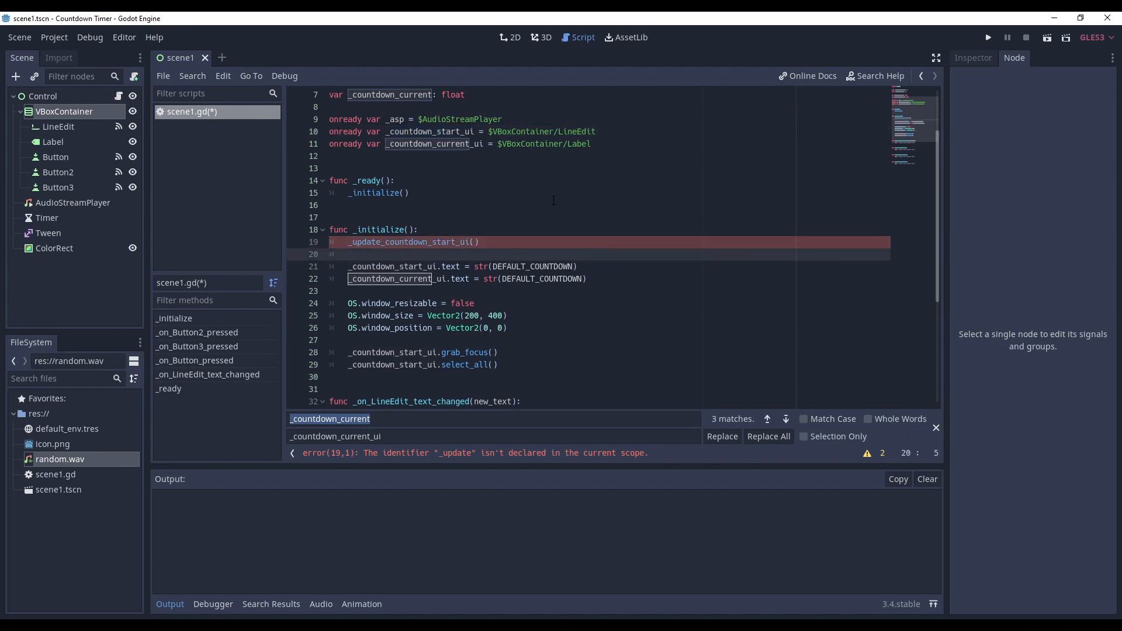
text(_update)
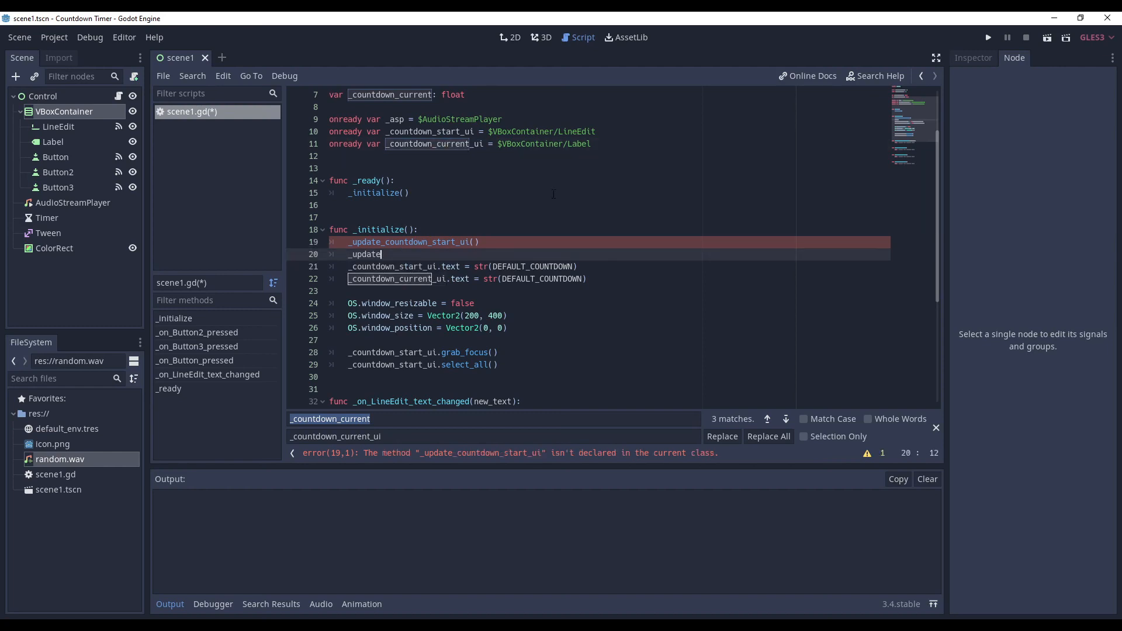
text(_countdown_current_ui()
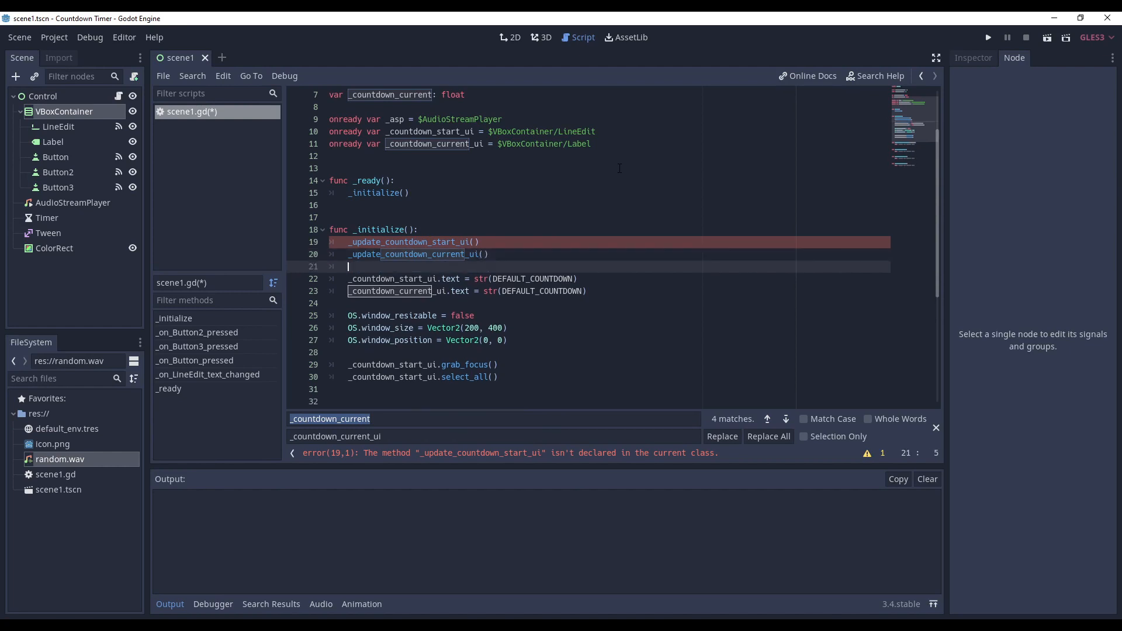
scroll(down, 3)
text(_countdown_start)
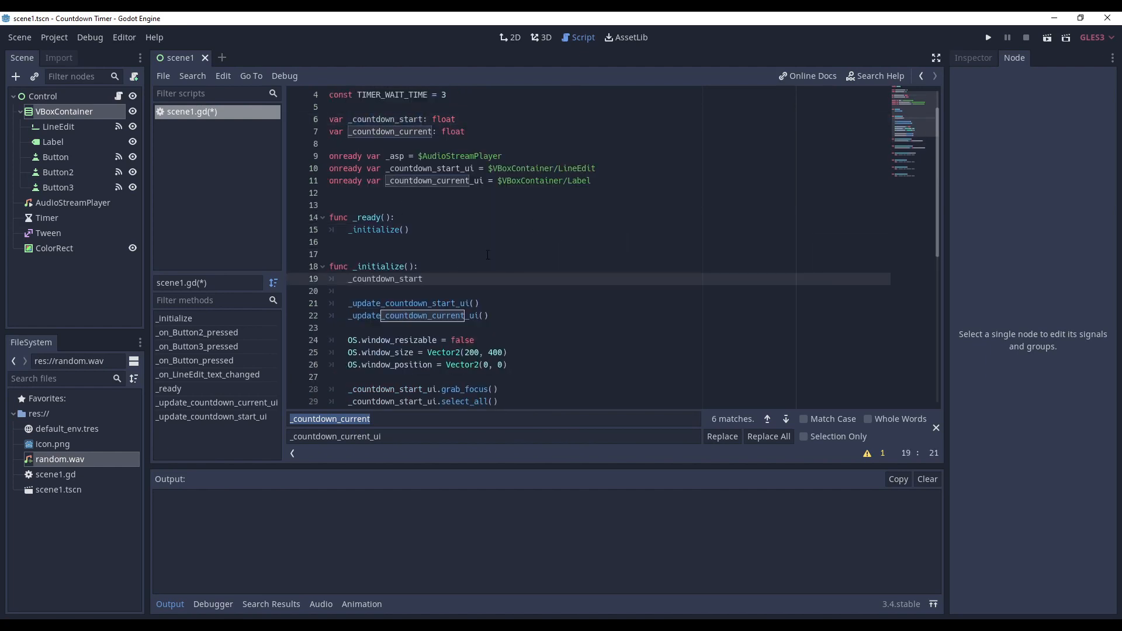
- Assign DEFAULT_COUNTDOWN to _countdown_start and _countdown_current, then close the find bar
text(= DEF)
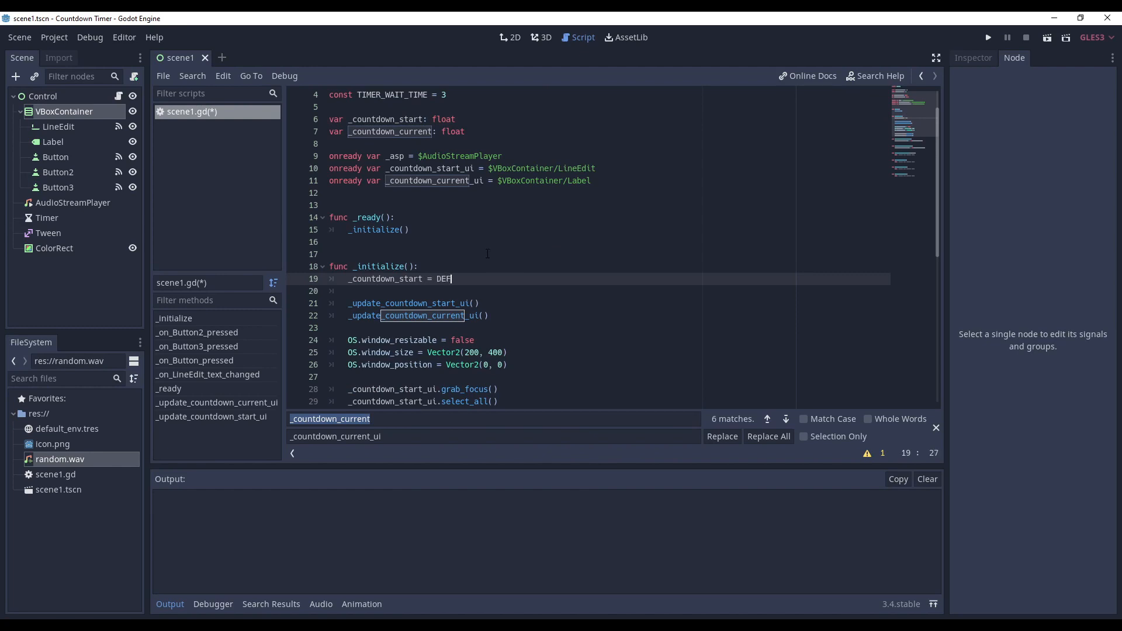
text(AULT_COUNTDOWN)
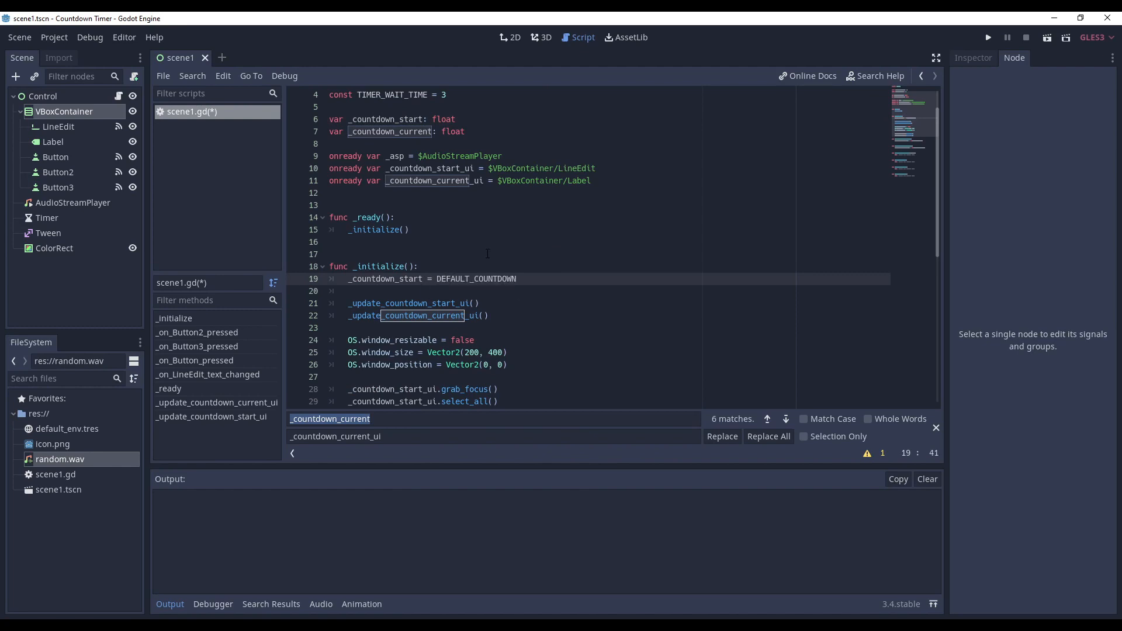
click(766, 419)
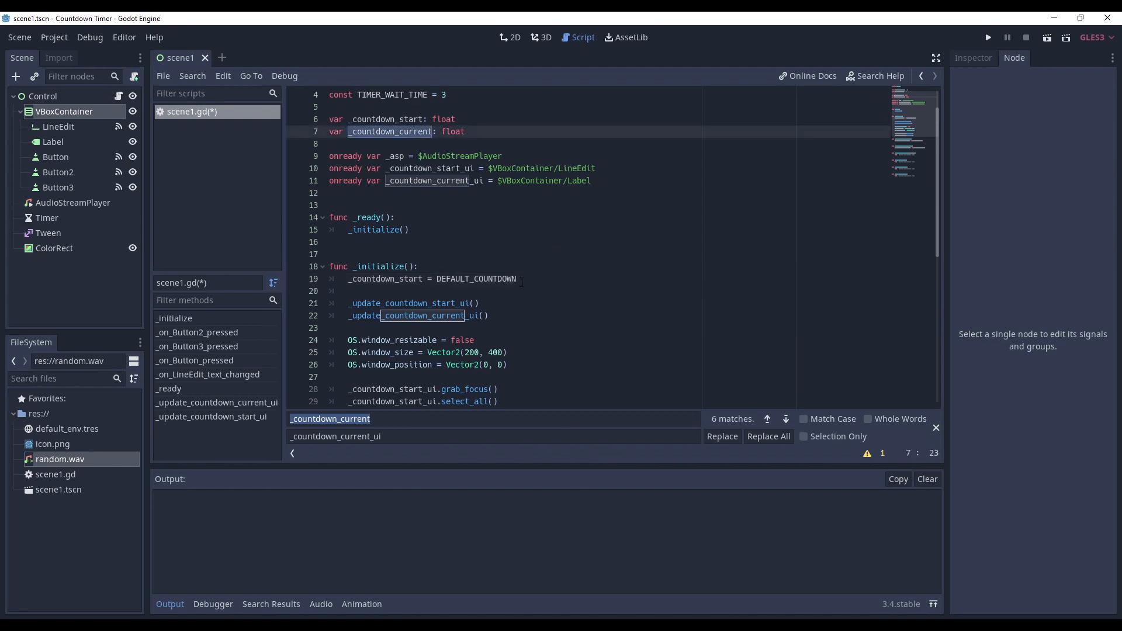
text(_countdown_current = DE)
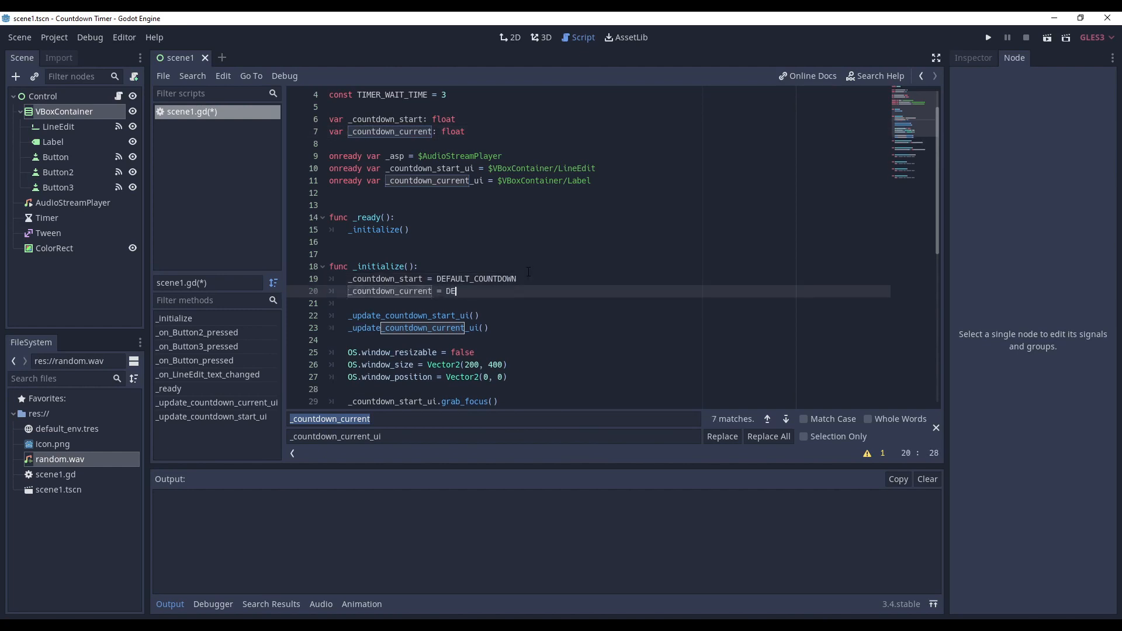
text(FAULT_COUNTDOWN)
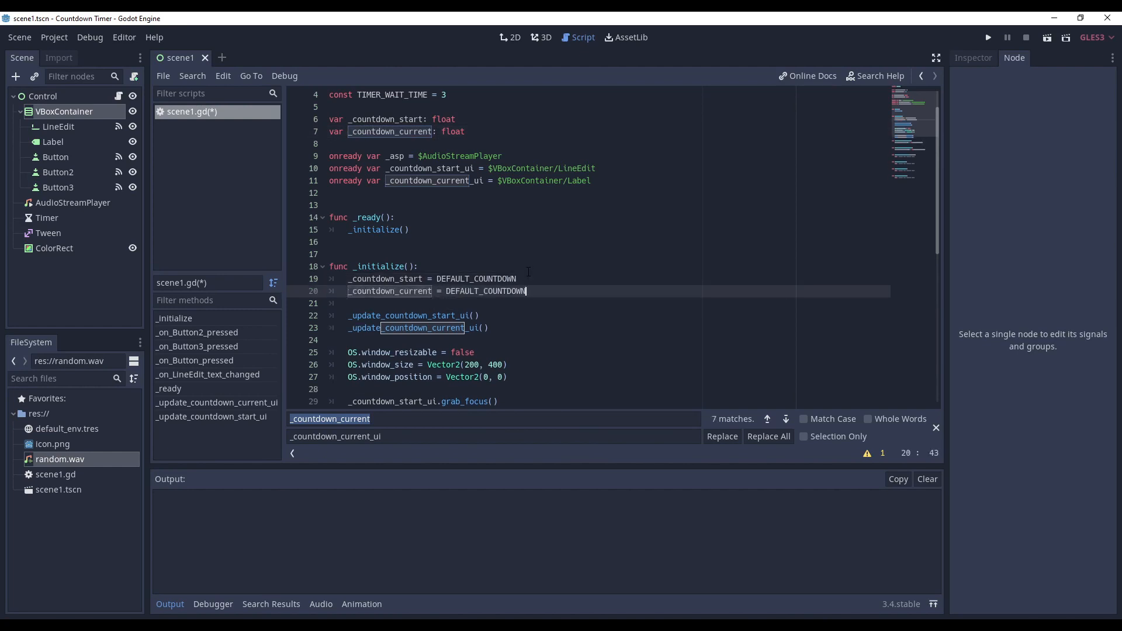
click(935, 427)
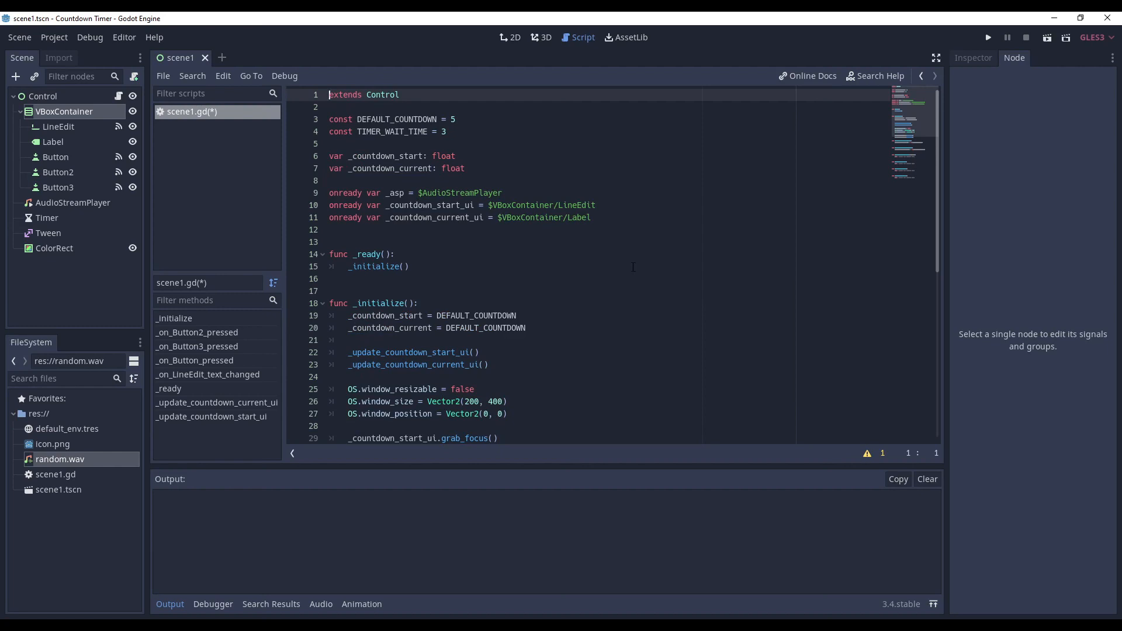
scroll(down, 3)
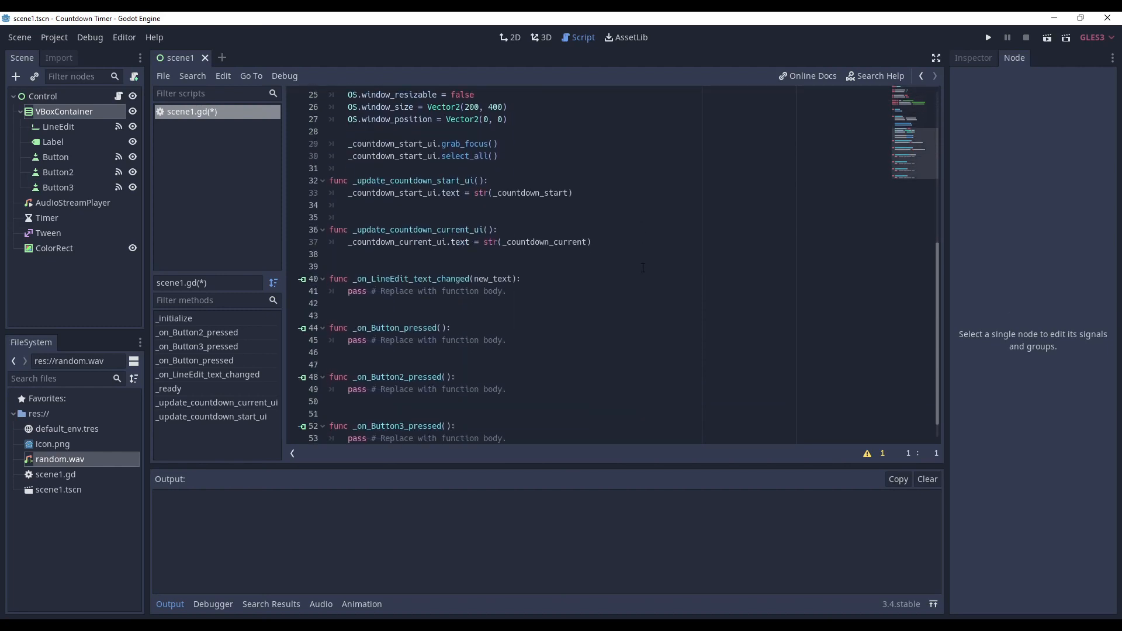
scroll(down, 3)
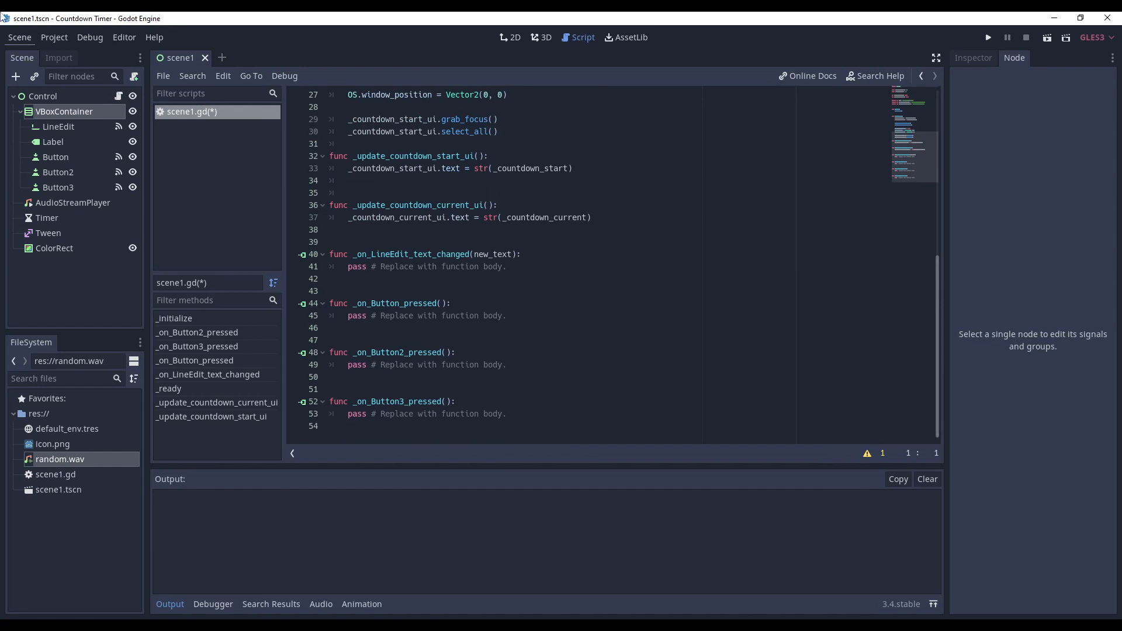
- Run the countdown scene, which shows the default 5, and enter 123 in the LineEdit
click(987, 37)
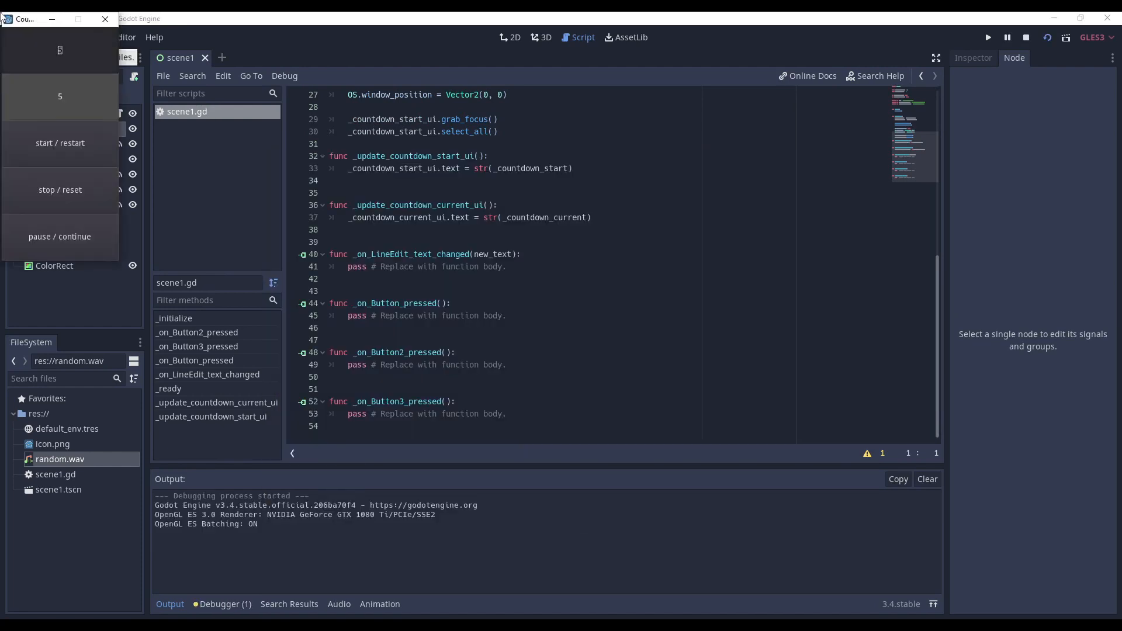
text(123)
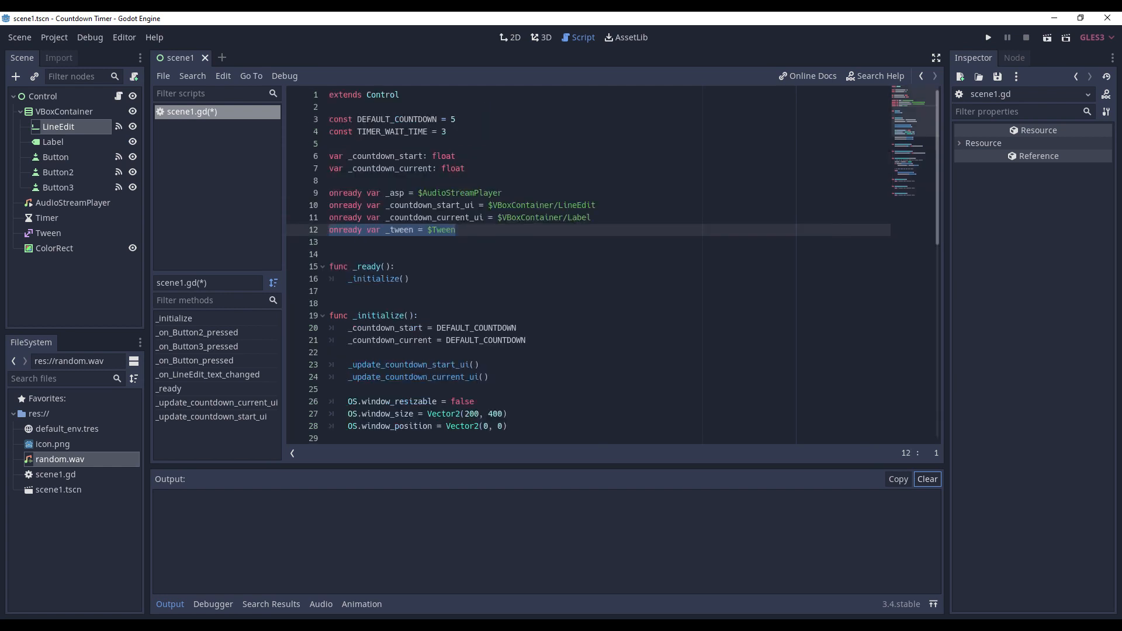
- Add the onready _colorrect_overlay = $ColorRect reference, then run the app and enter 123 and 456 to test the flash
text(onready var _colorrect_overlay = $ColorRect)
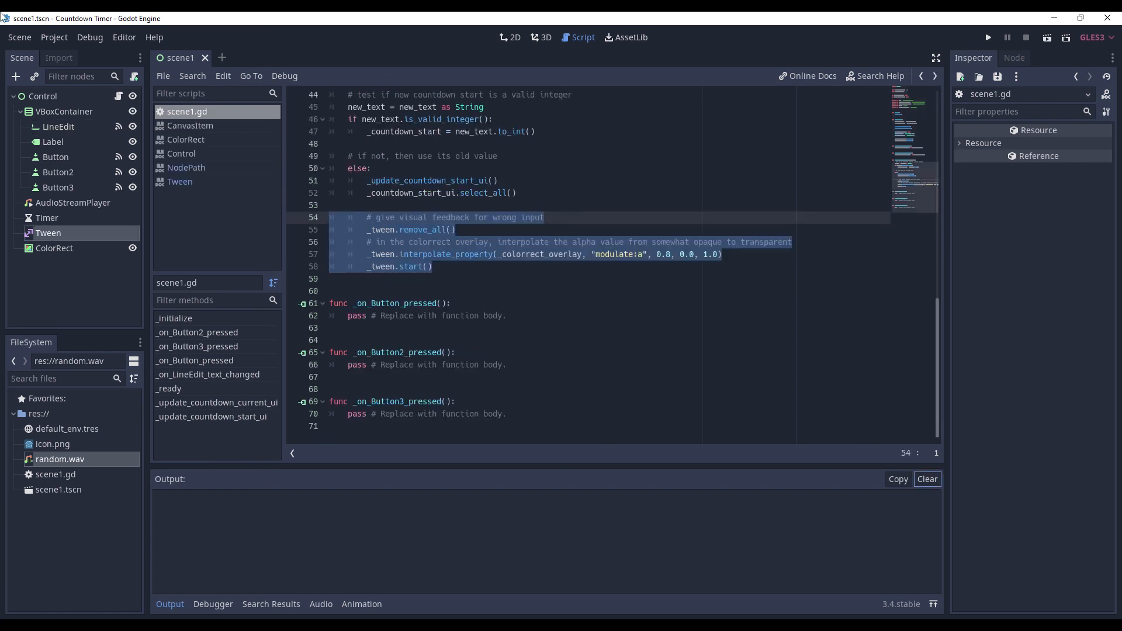
click(988, 38)
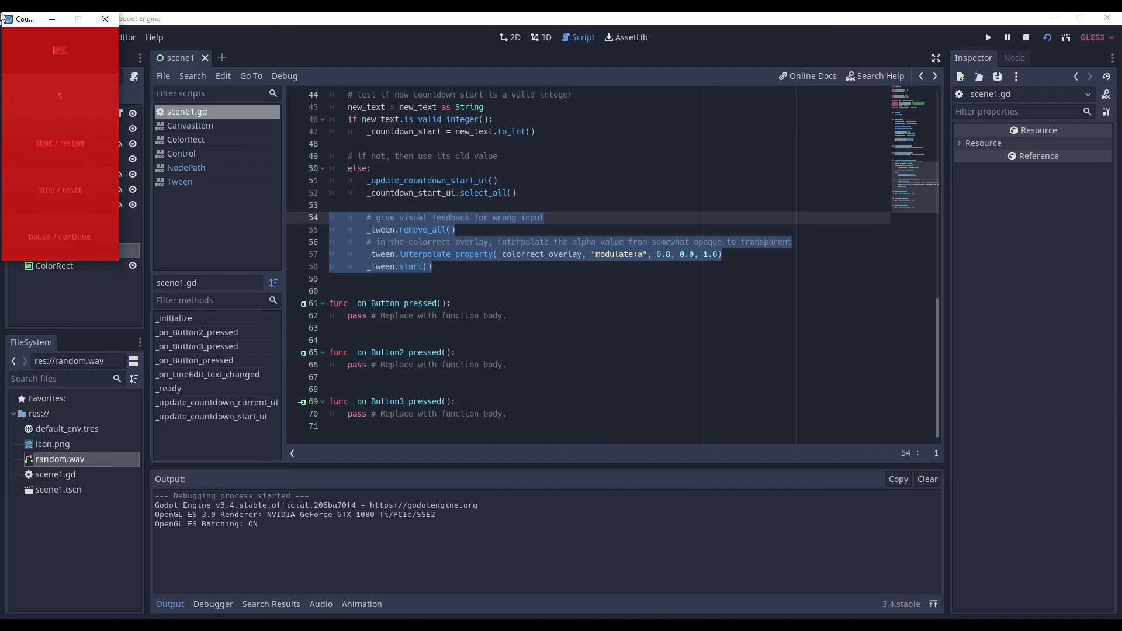
text(123)
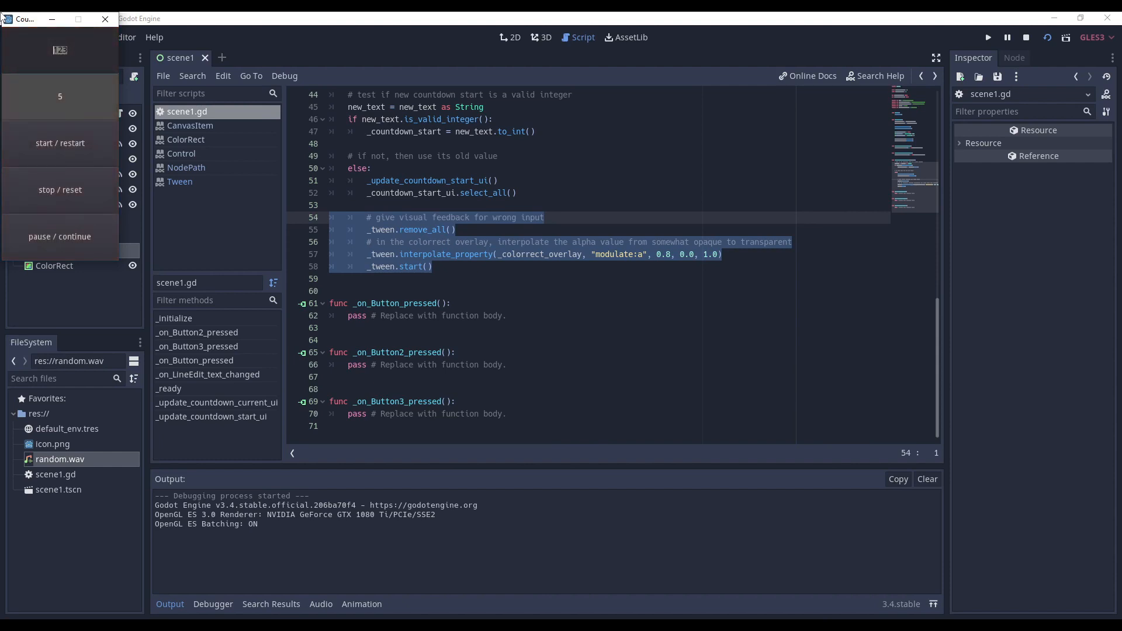
text(456)
click(588, 263)
text(_)
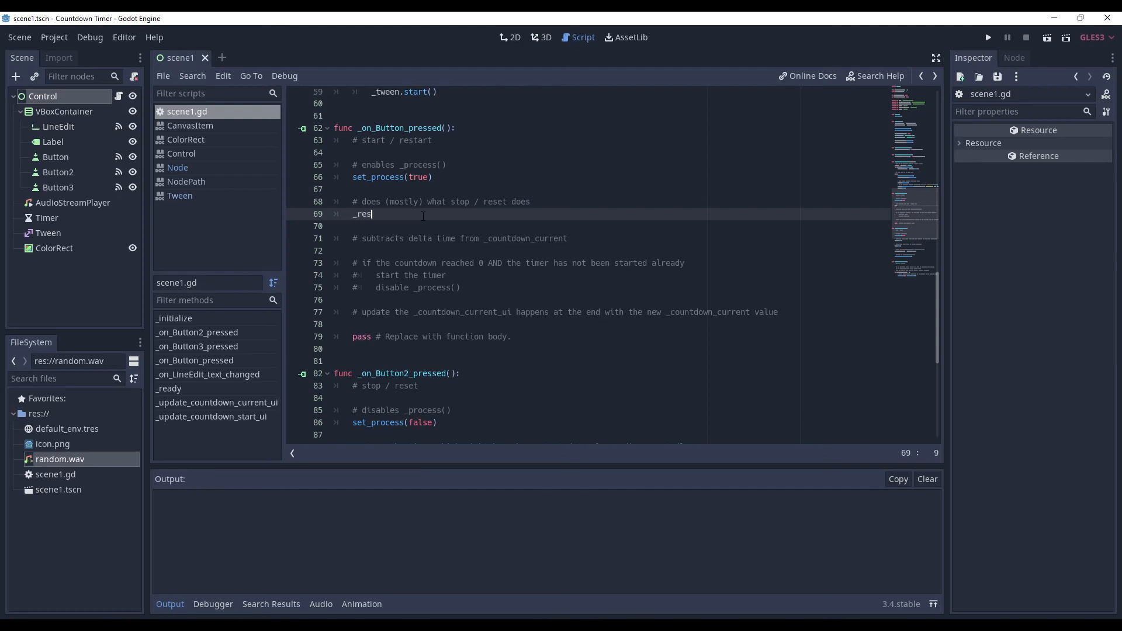
- Call reset() and define func _reset() holding the timer-stop, audio-stop and countdown-reset lines
text(reset())
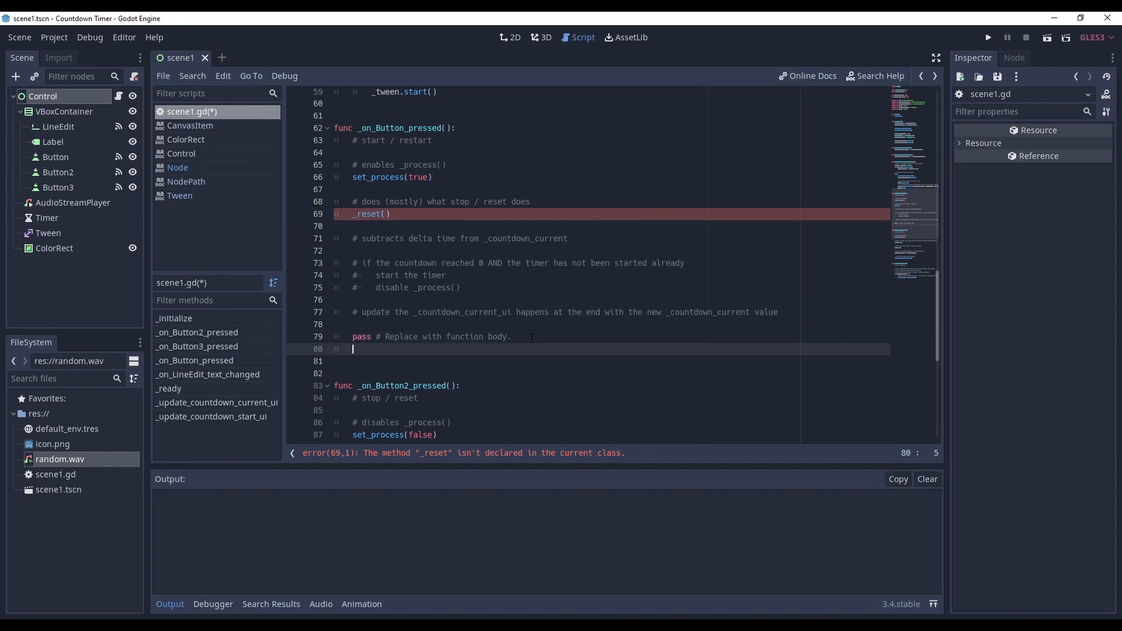
text(func _reset())
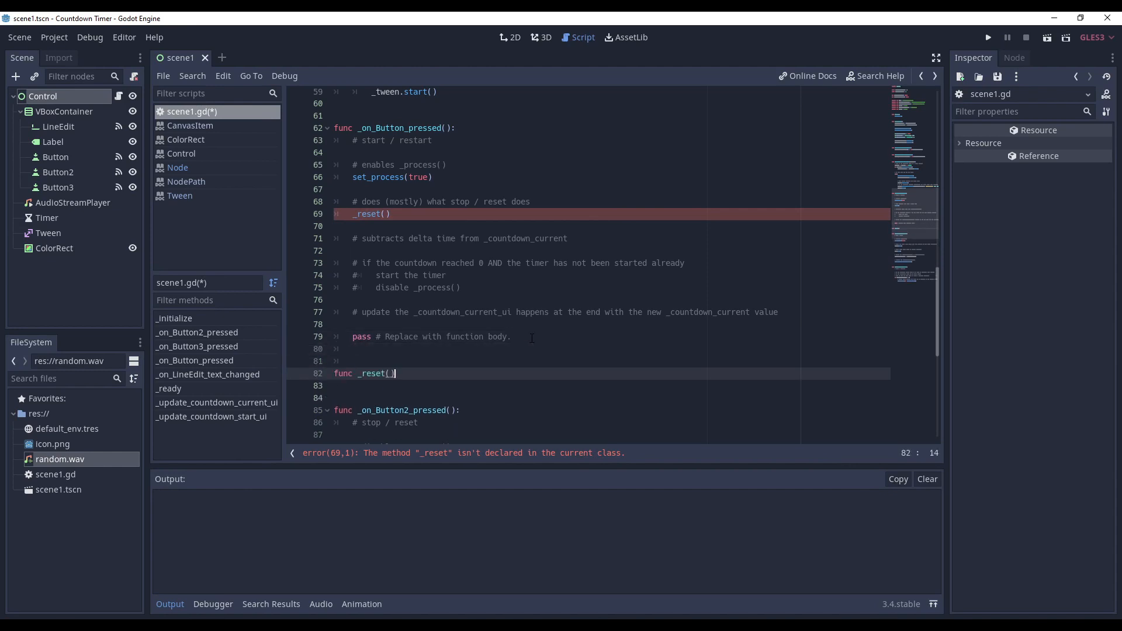
text(pass)
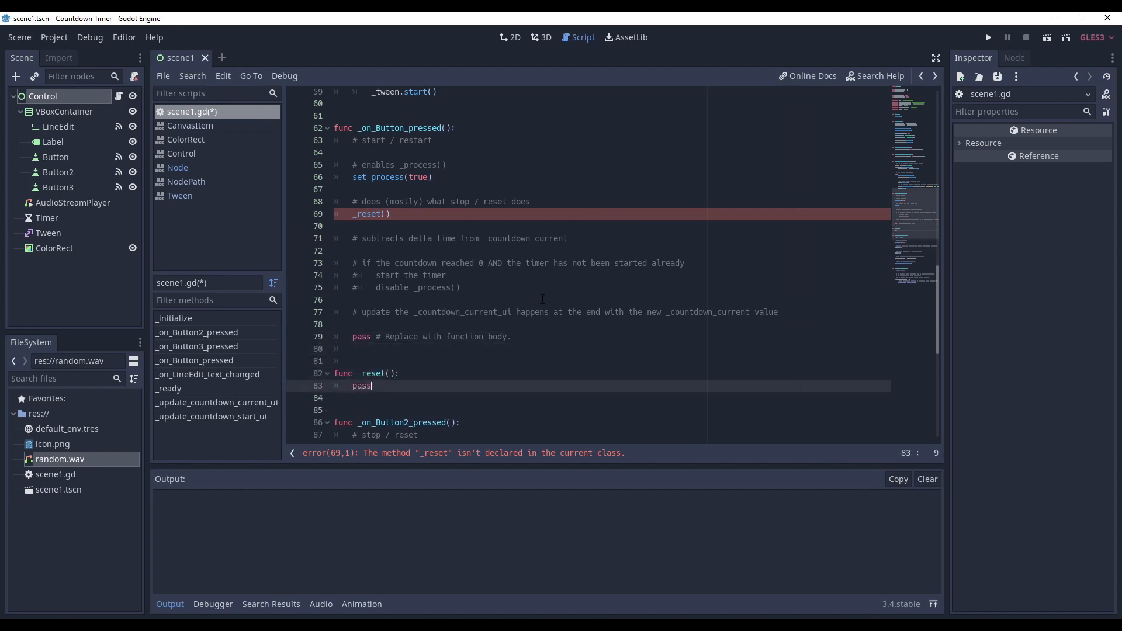
scroll(down, 3)
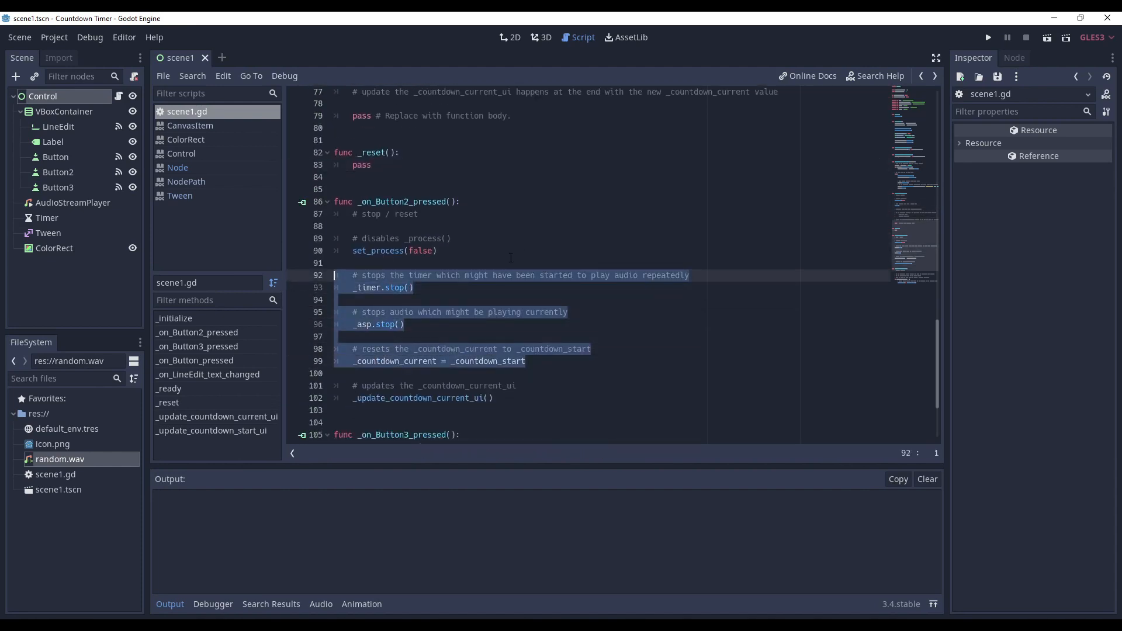
text(_reset()
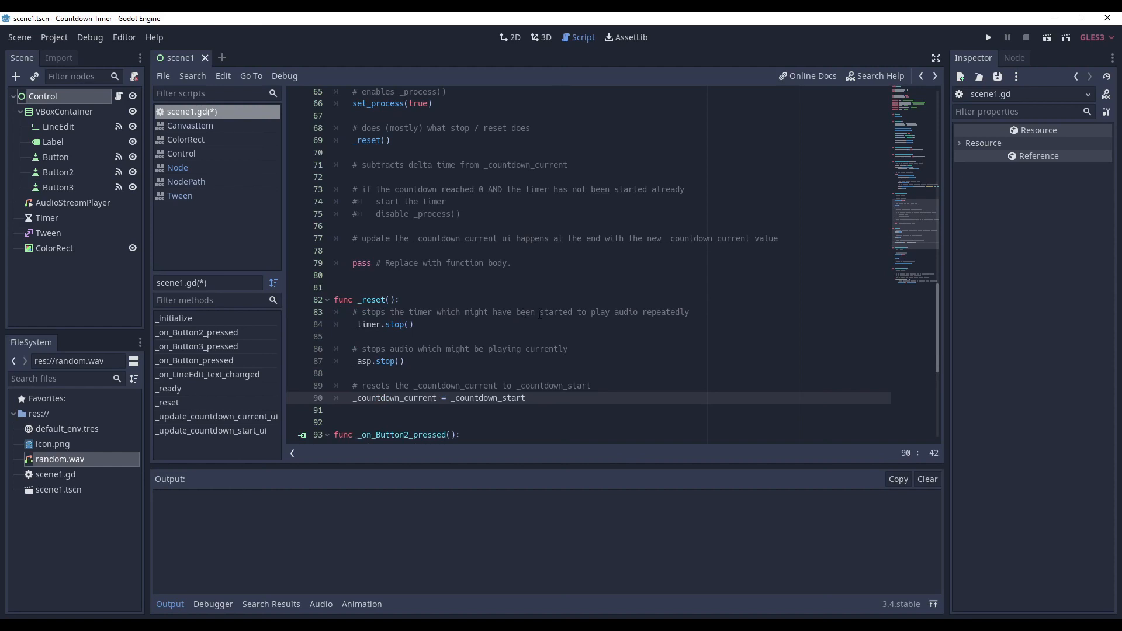
scroll(down, 3)
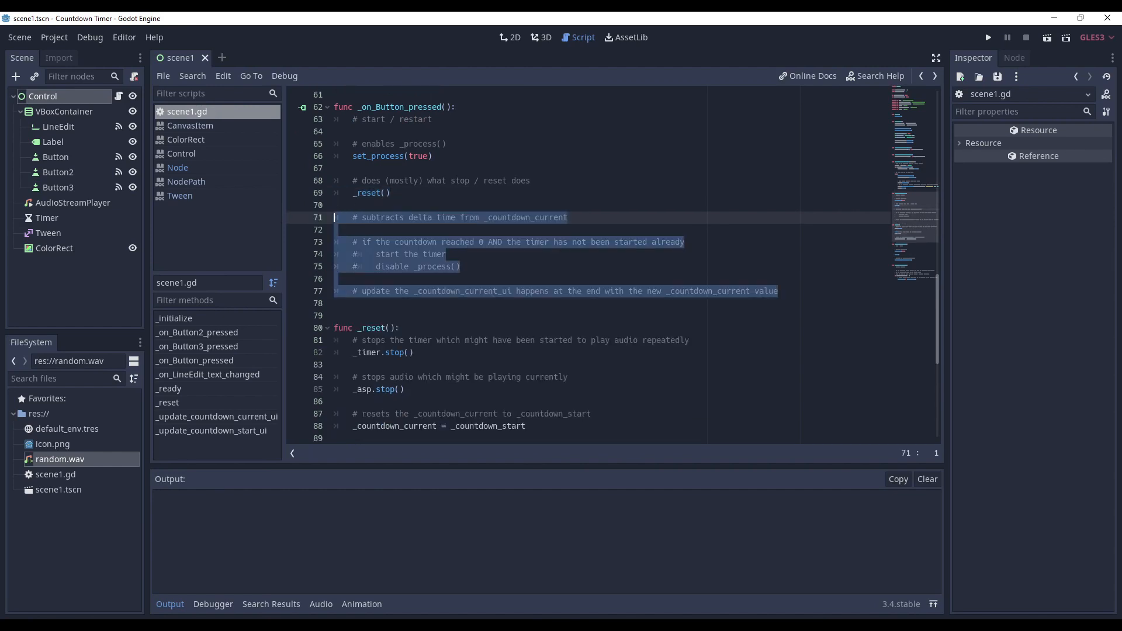
- Remove the countdown pseudo-code comments and create a func _process(delta) stub with pass
key(Delete)
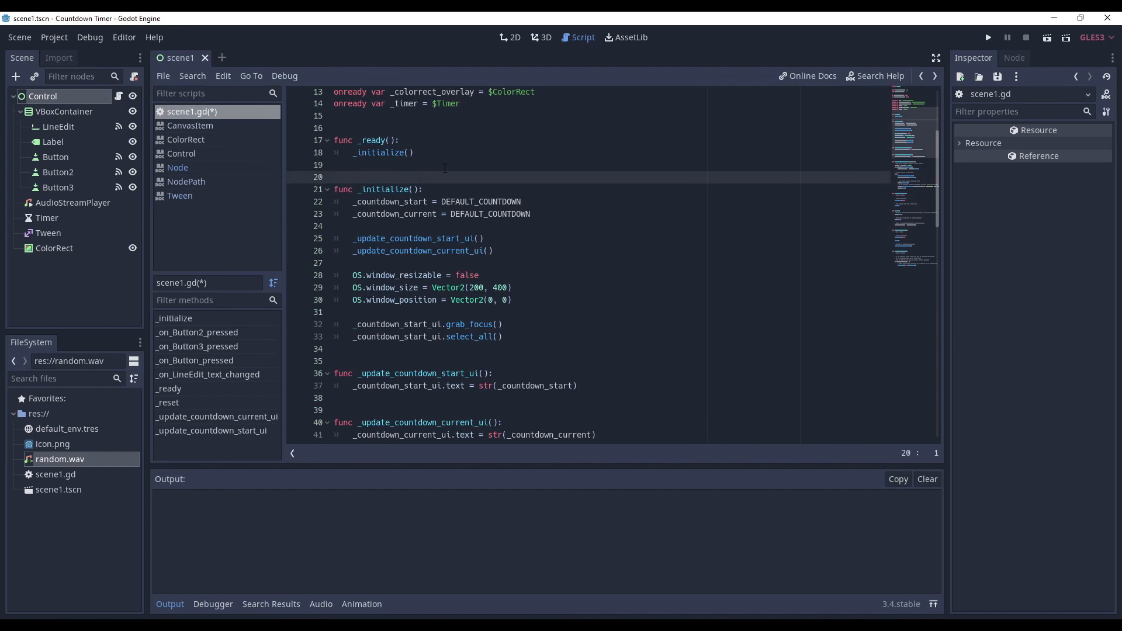
text(func _process(delta):)
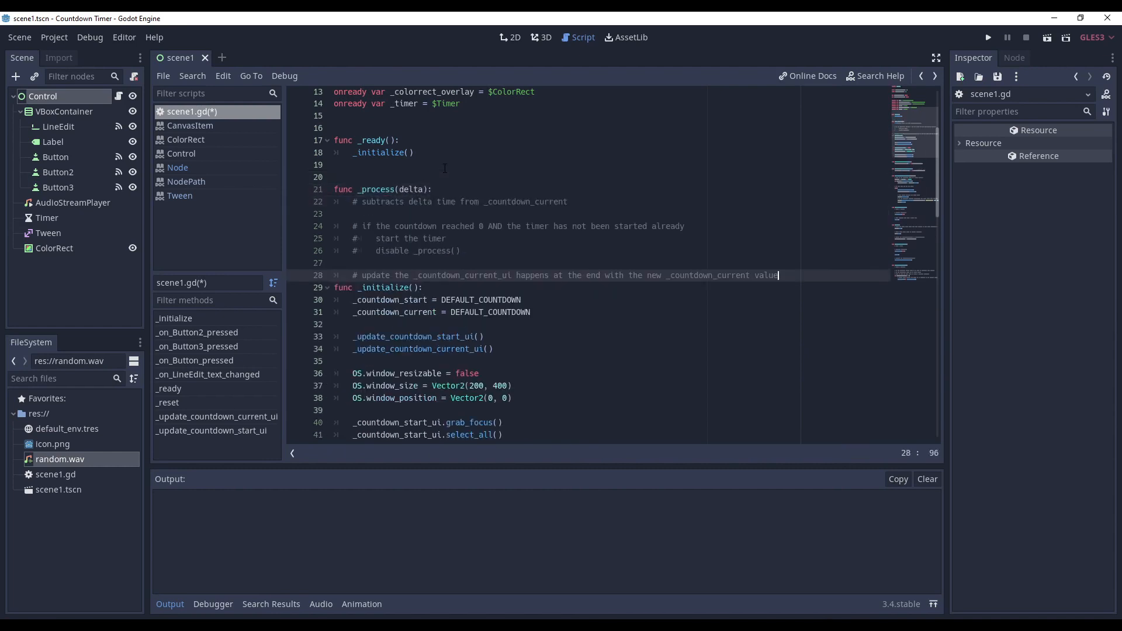
text(pass)
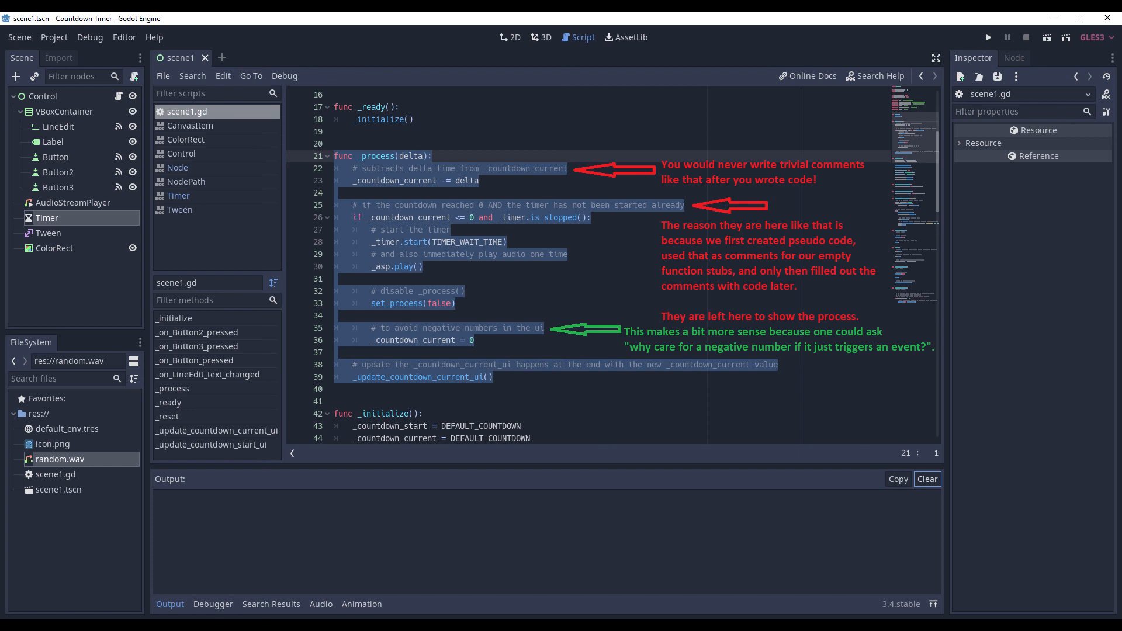
- Connect the Timer's timeout signal to a new _on_Timer_timeout handler
click(47, 218)
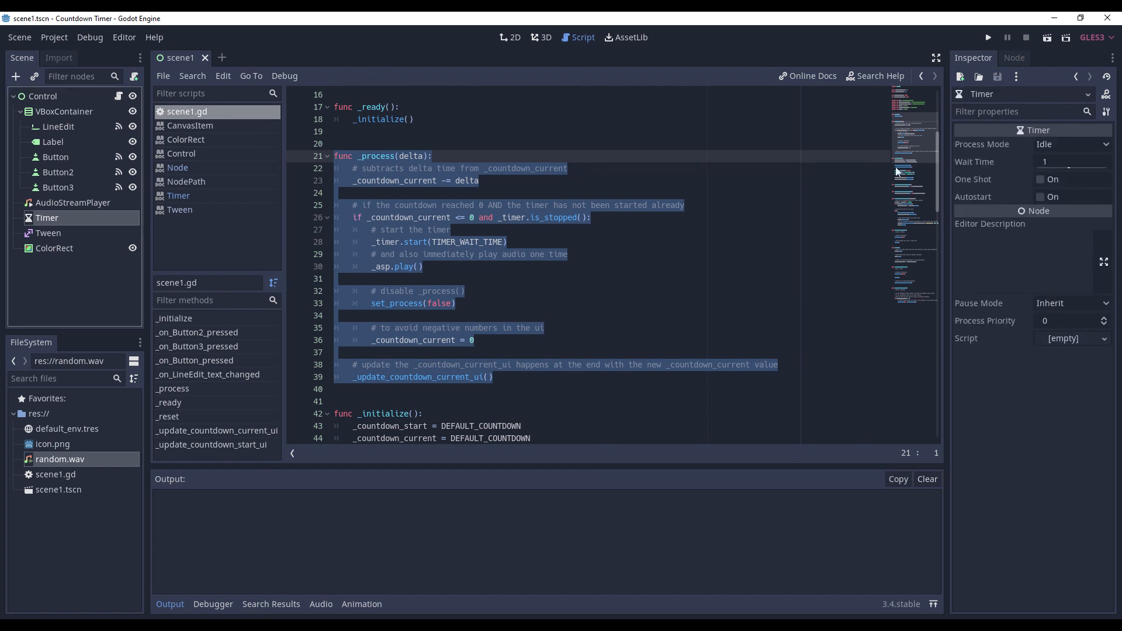
click(1014, 58)
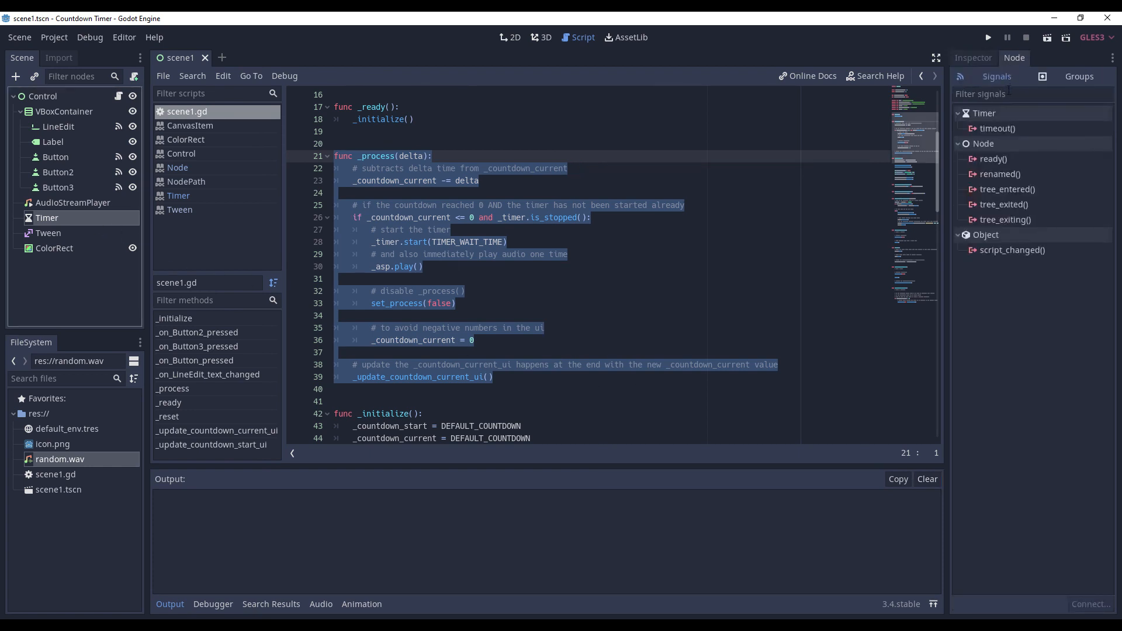
double_click(997, 128)
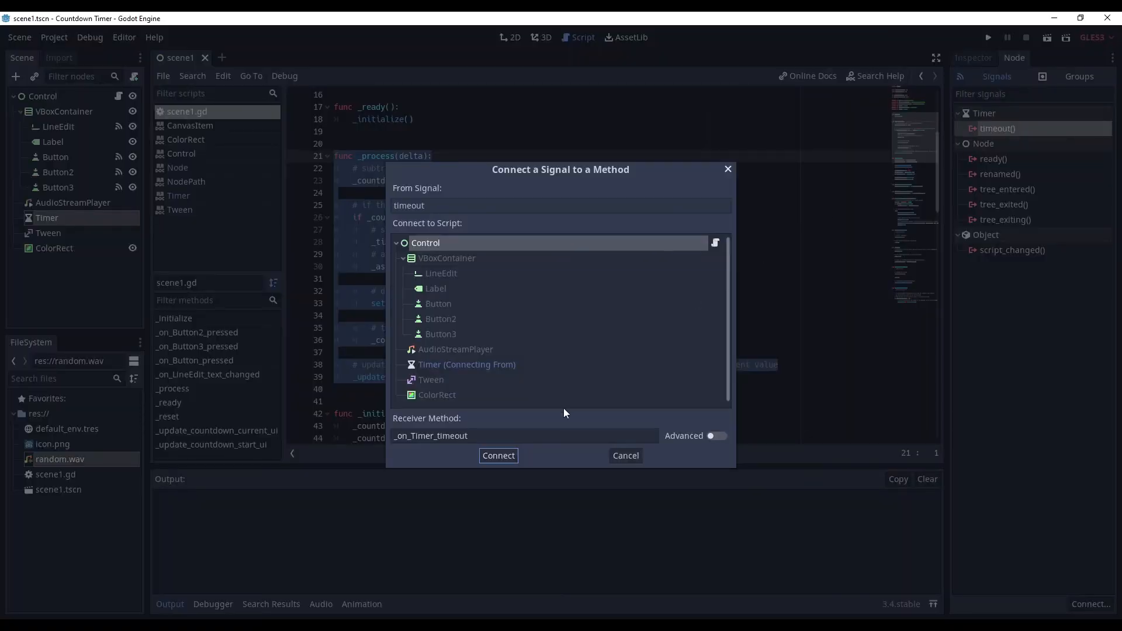
click(498, 455)
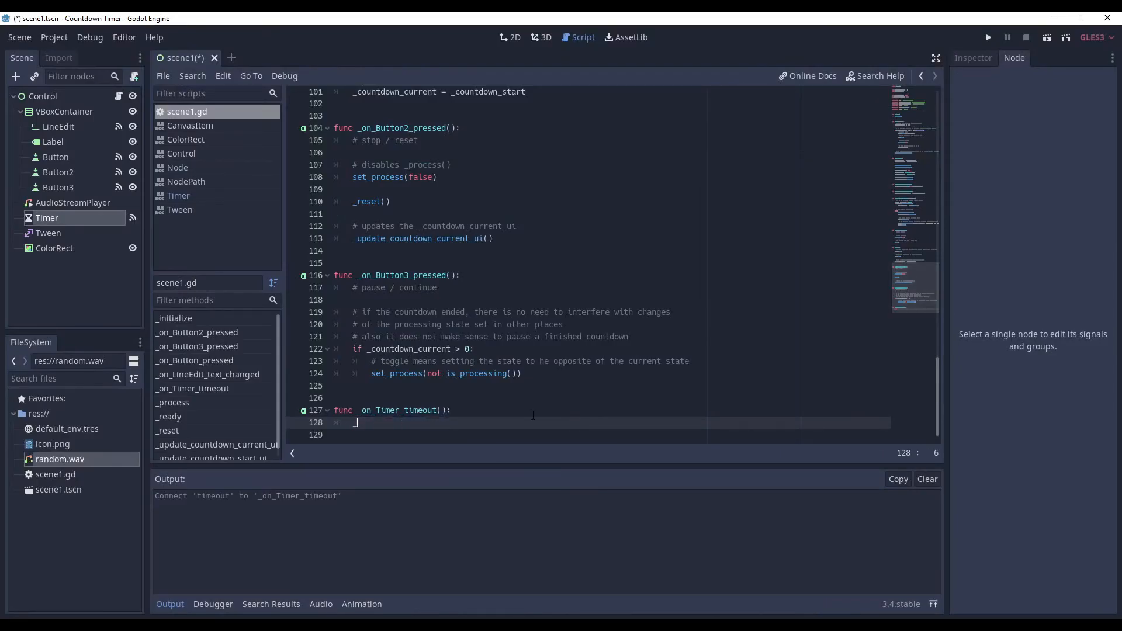
- Make the timeout handler replay the alarm with _asp.play(), save, and run the scene
text(_asp.play())
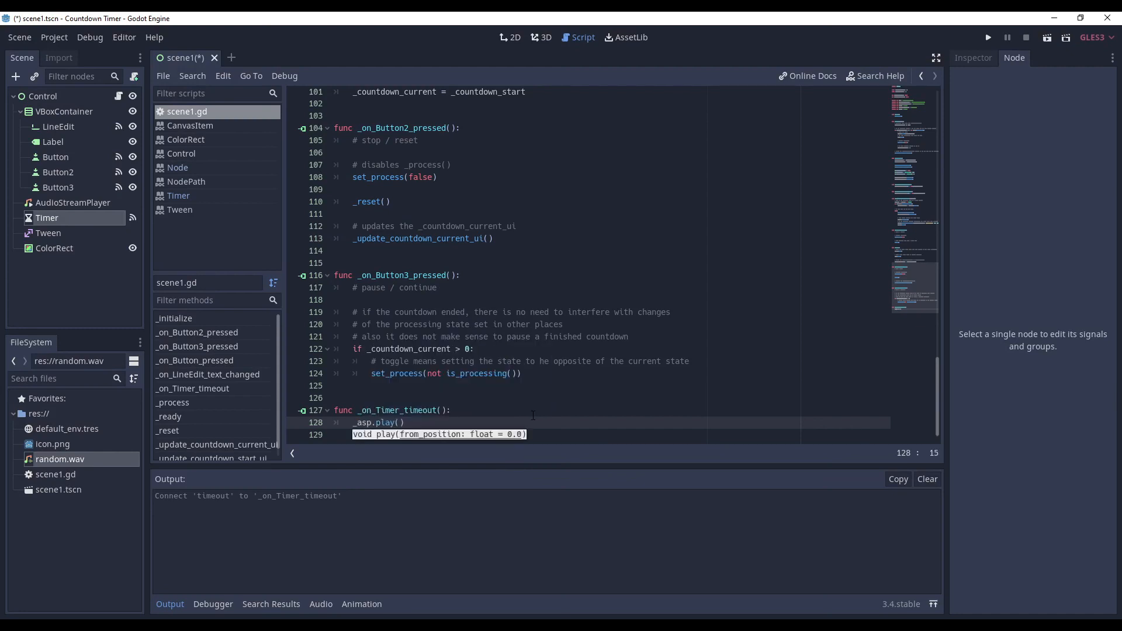
key(ctrl+s)
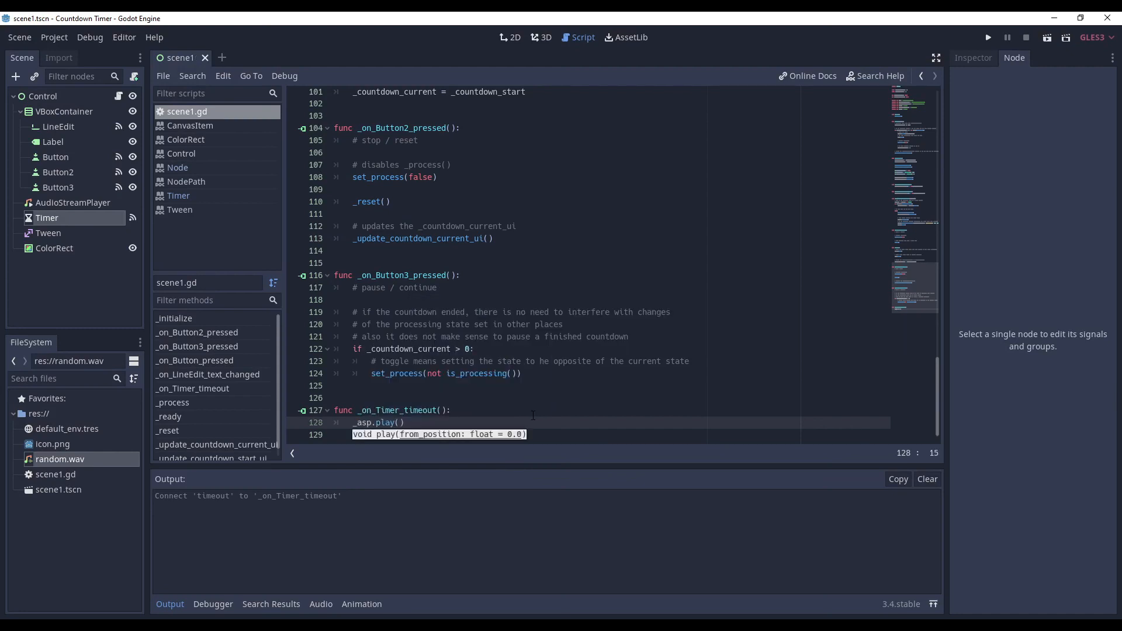
click(989, 38)
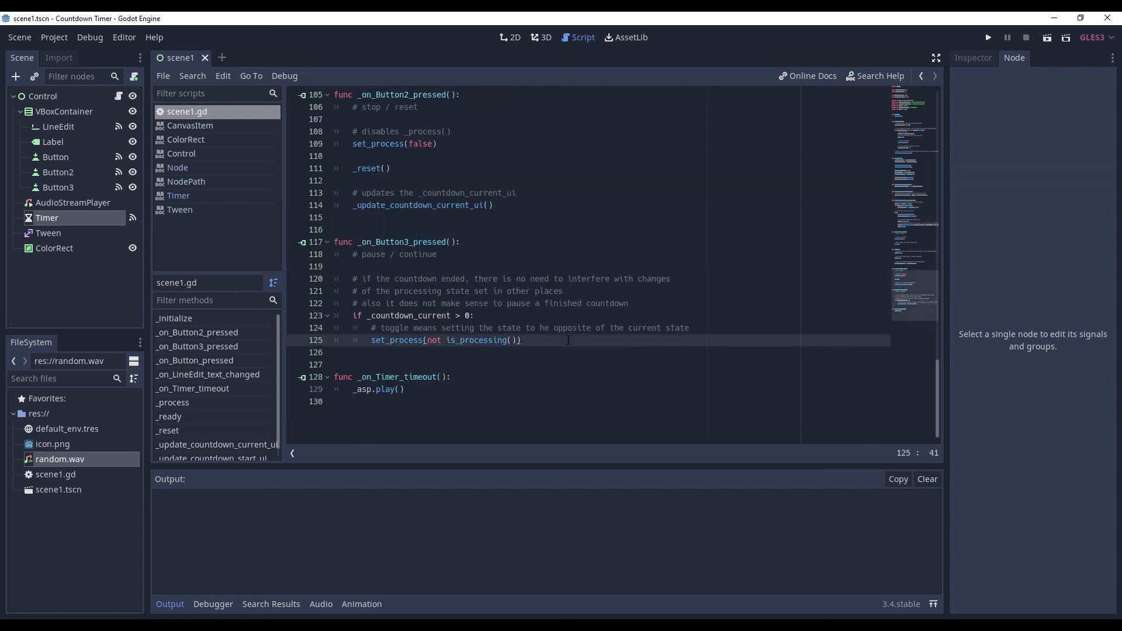
- Add else: _show_error() to _on_Button3_pressed and define the _show_error function
text(else:)
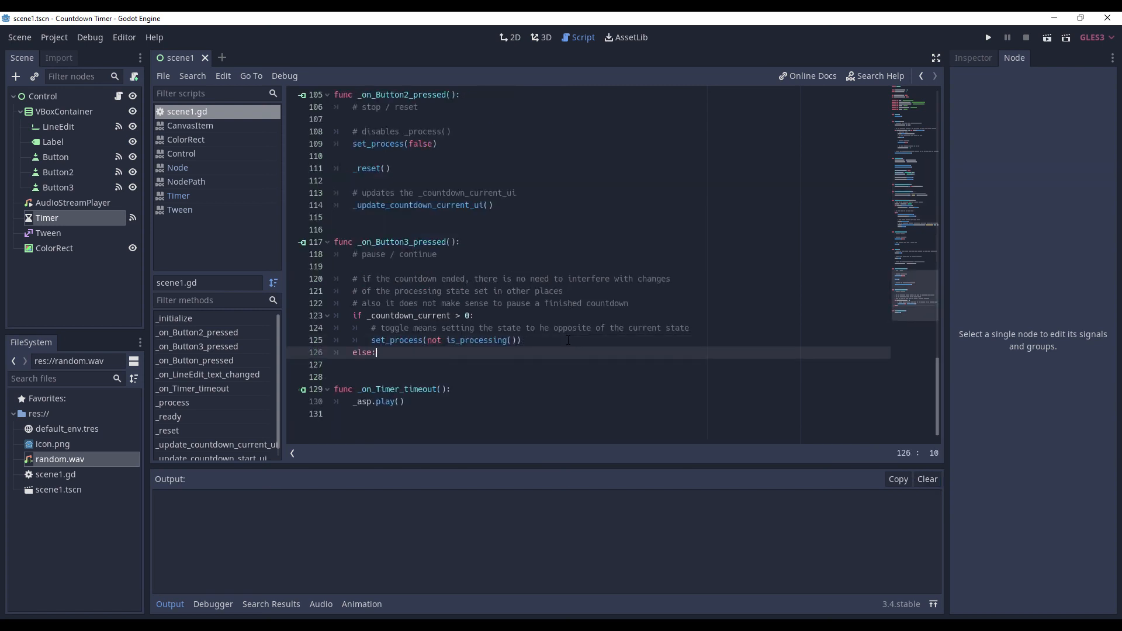
key(enter)
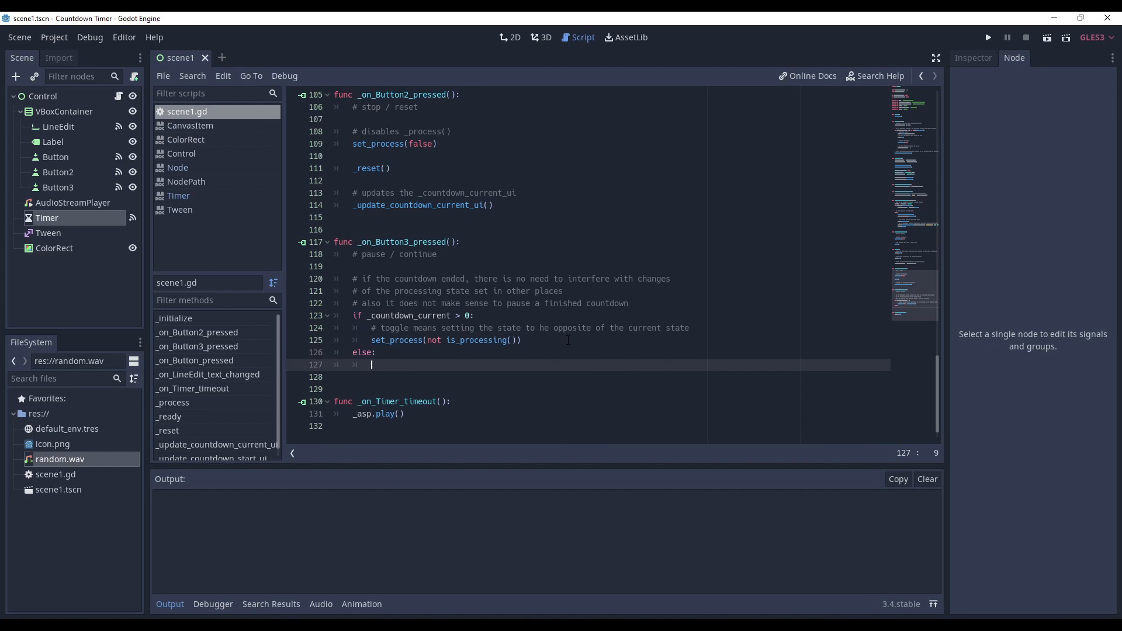
text(_show)
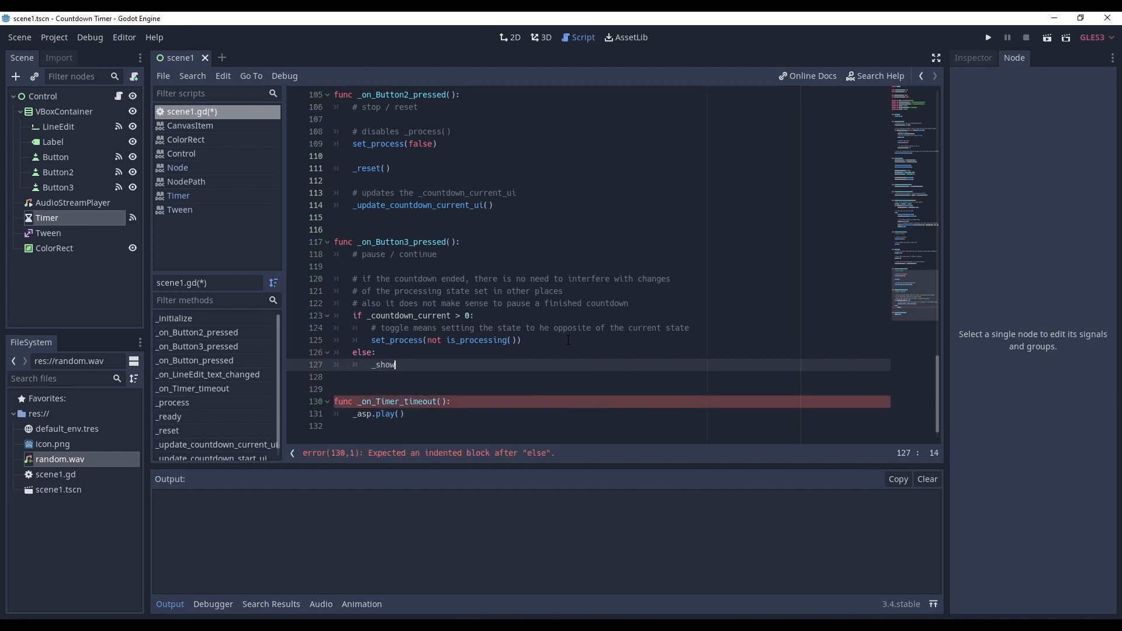
text(_error())
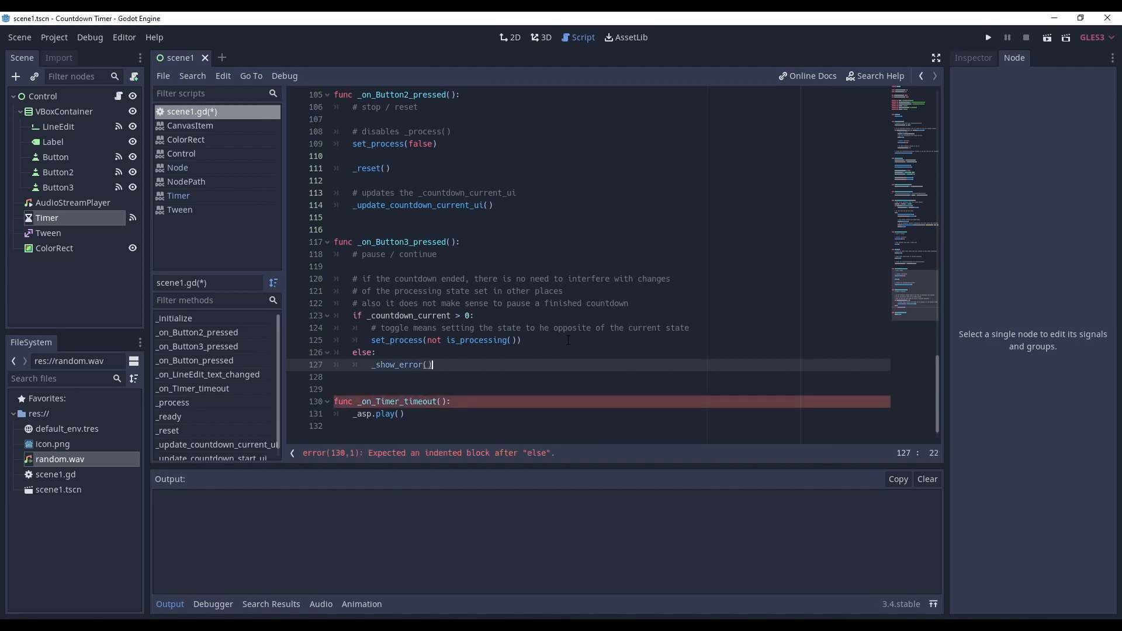
key(enter)
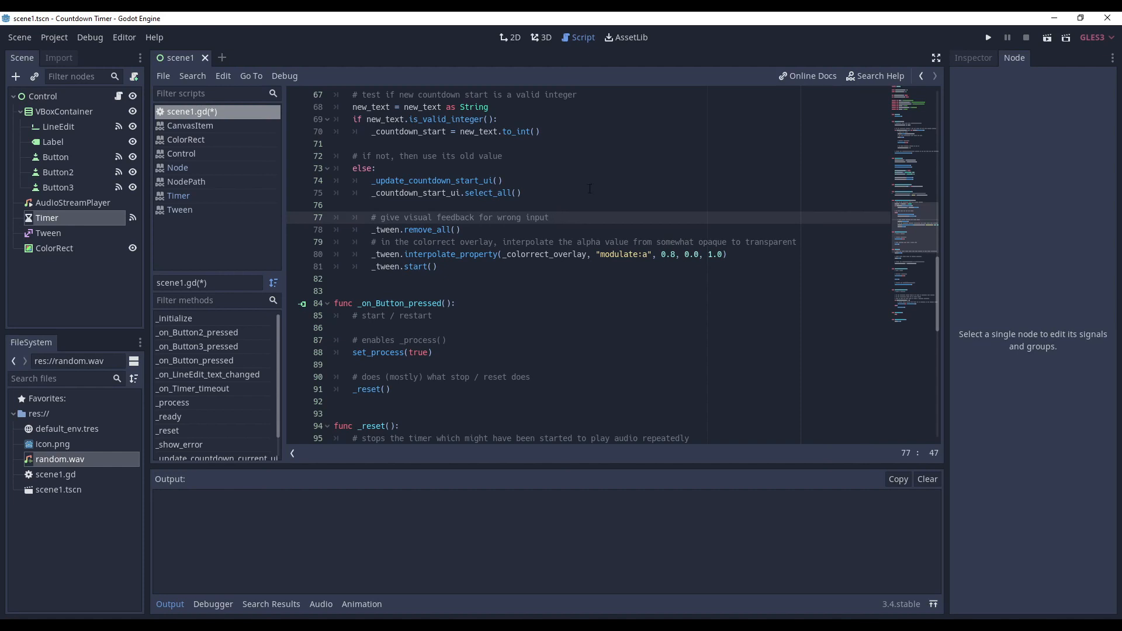
text(_show_error()
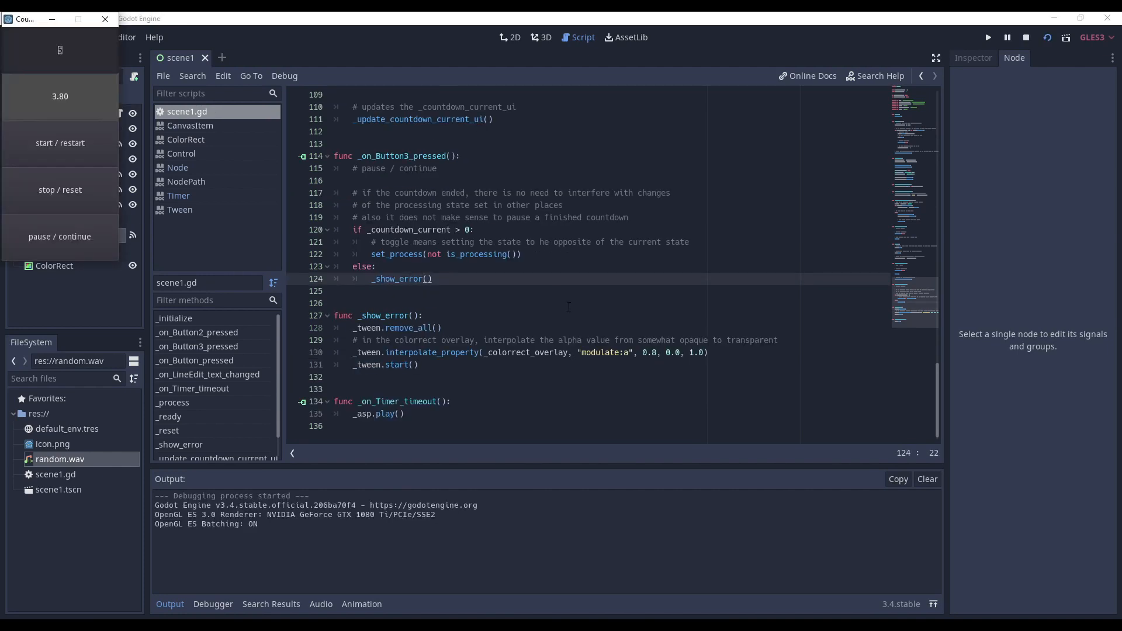
- End the countdown app test run and clear the debug output log
click(60, 236)
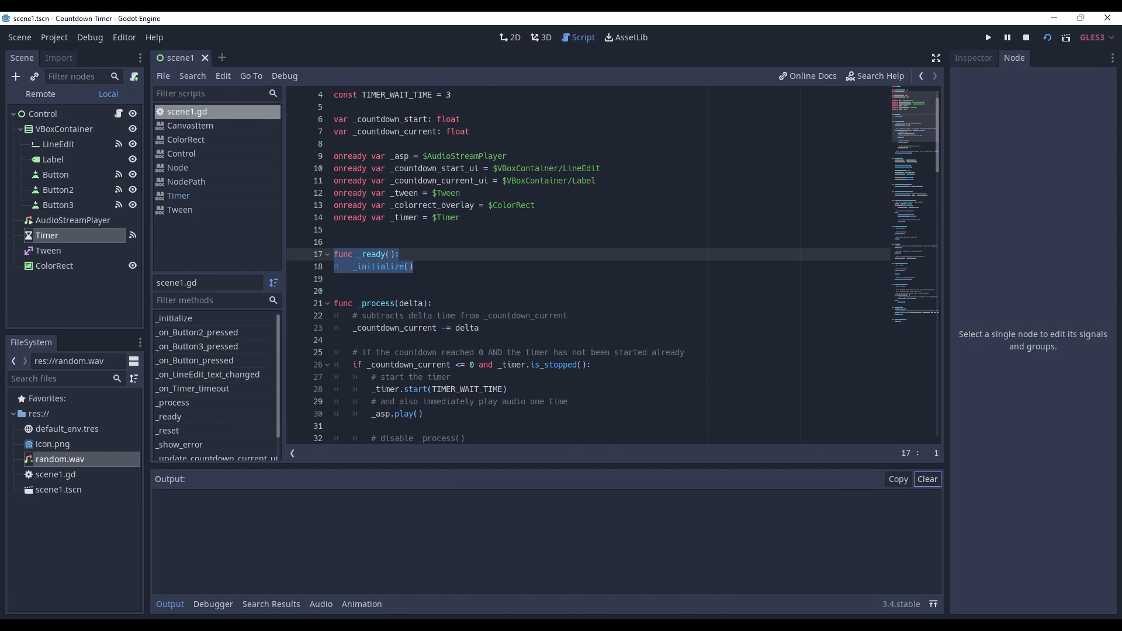
- Add set_process(false) in _ready after _initialize(), then scroll through scene1.gd
text(set_process(false))
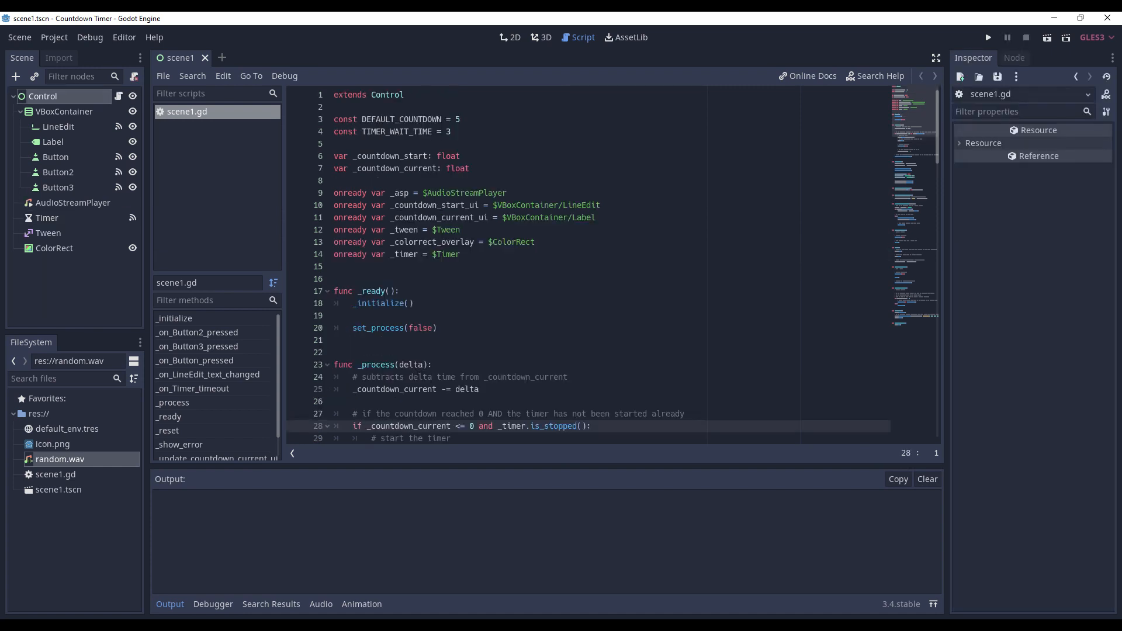
scroll(down, 3)
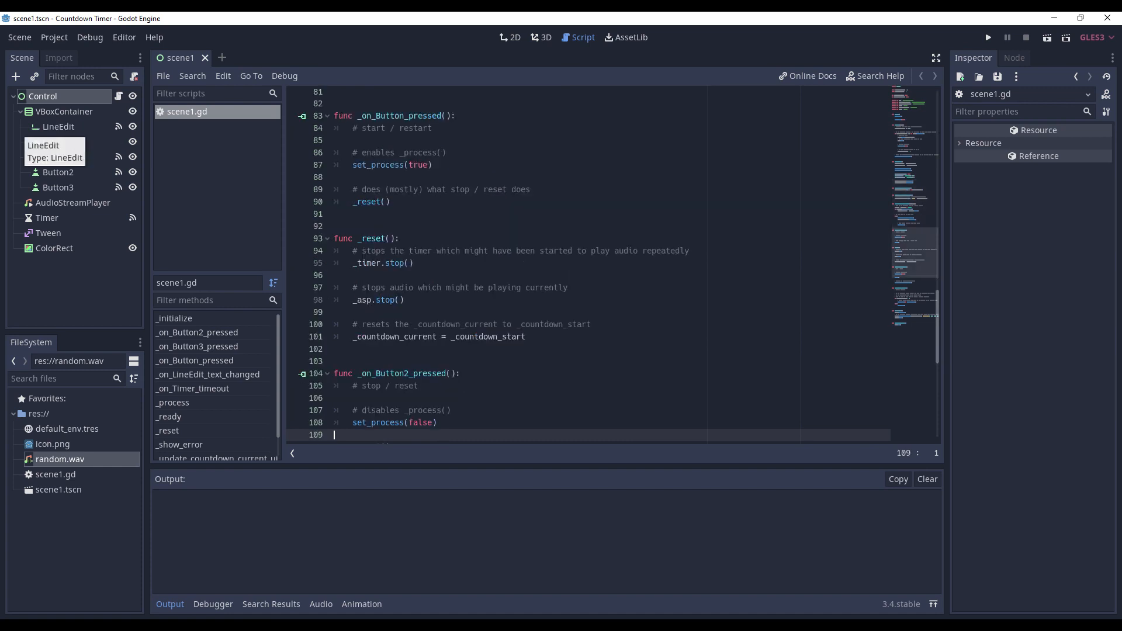
scroll(down, 3)
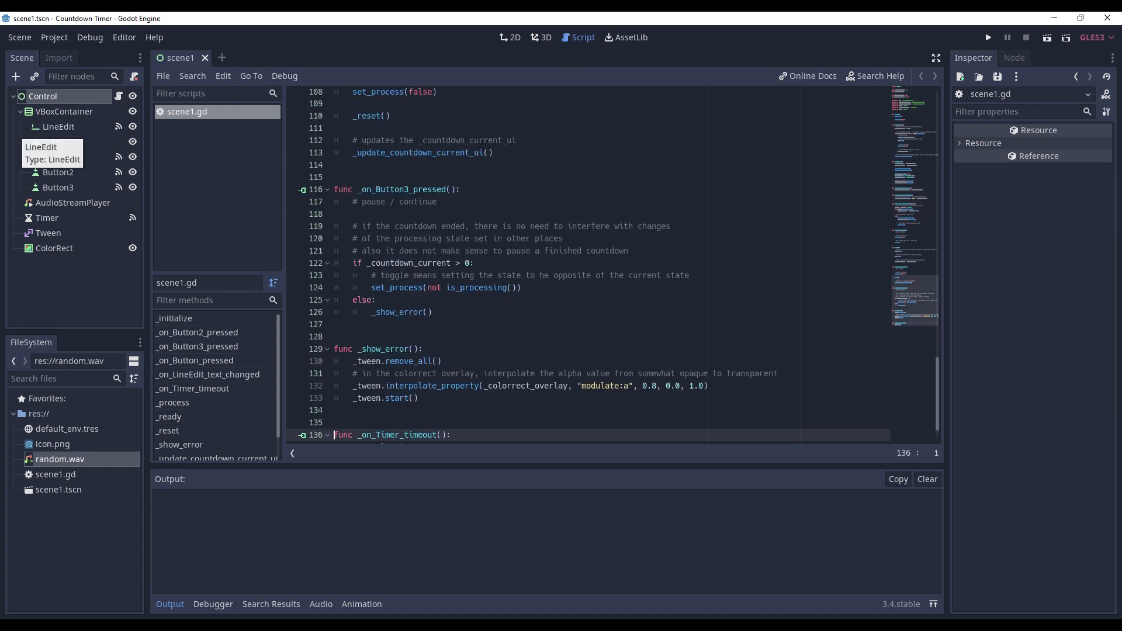